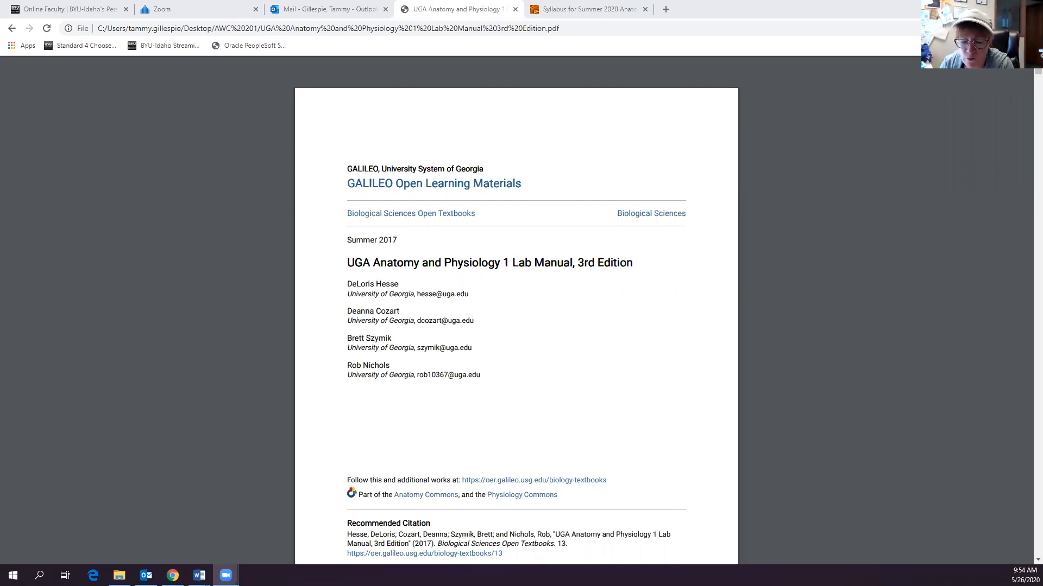
mouse_move(656, 137)
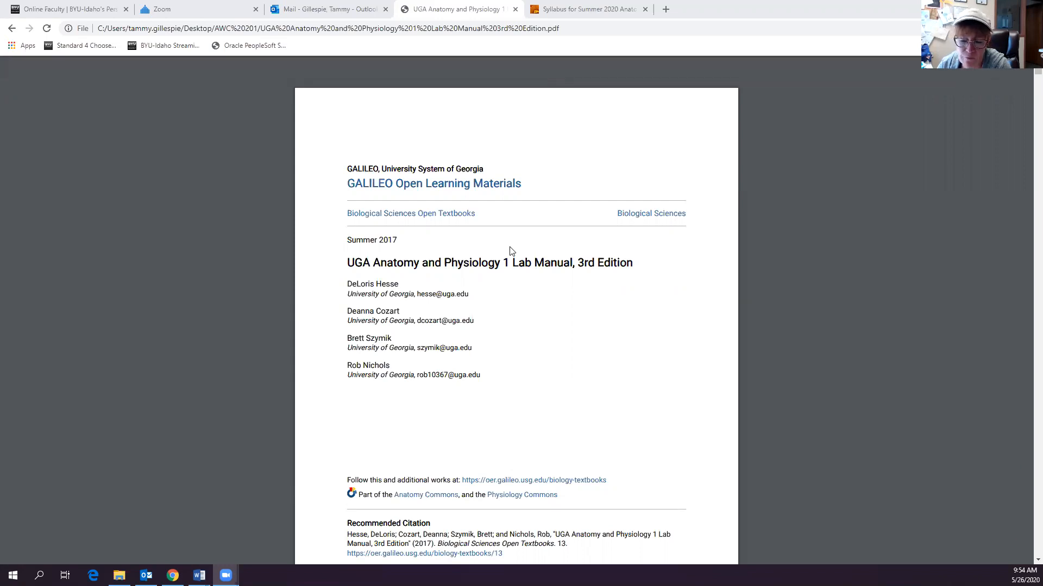
mouse_move(326, 219)
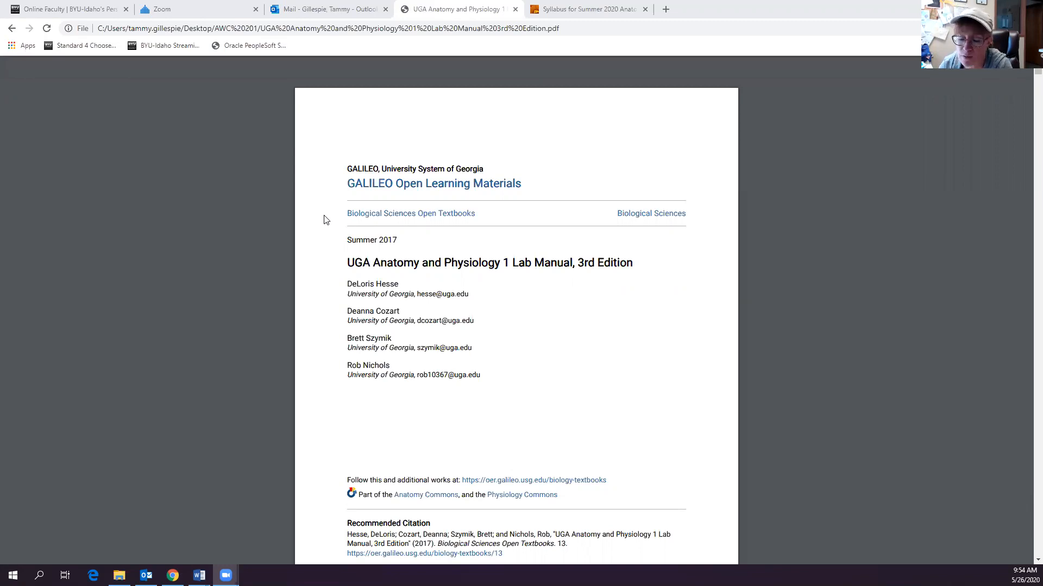
- Scroll past the contents and Lesson 1 background to the Hierarchy of Organization sorting table on page 16
scroll("down", 3)
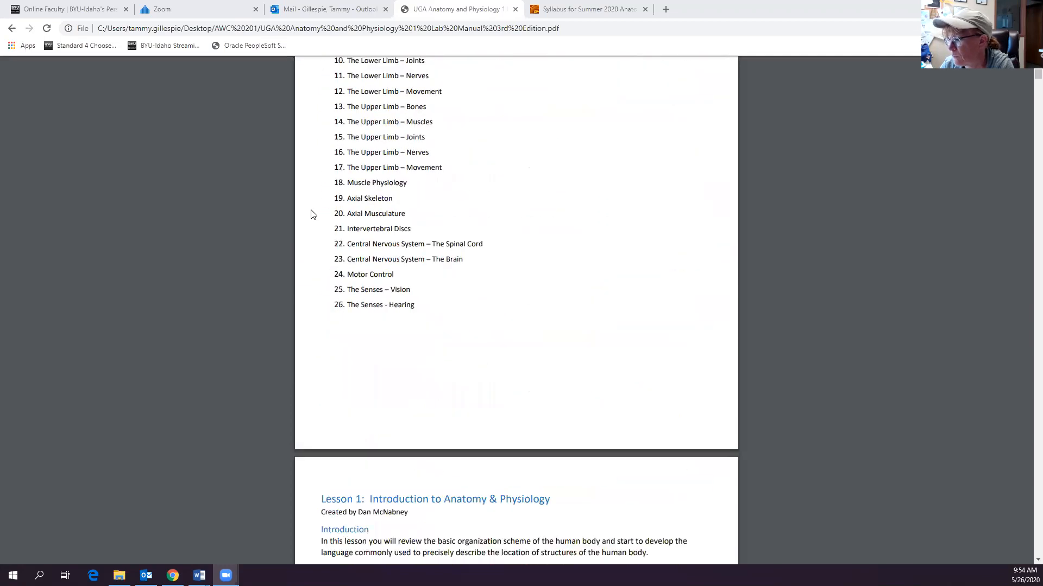
scroll("down", 3)
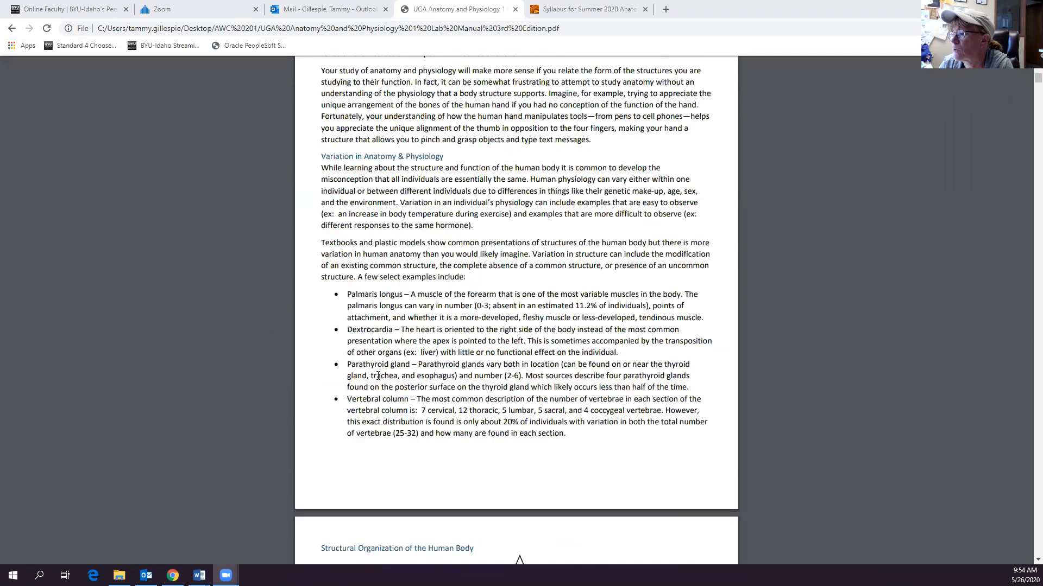
scroll("down", 3)
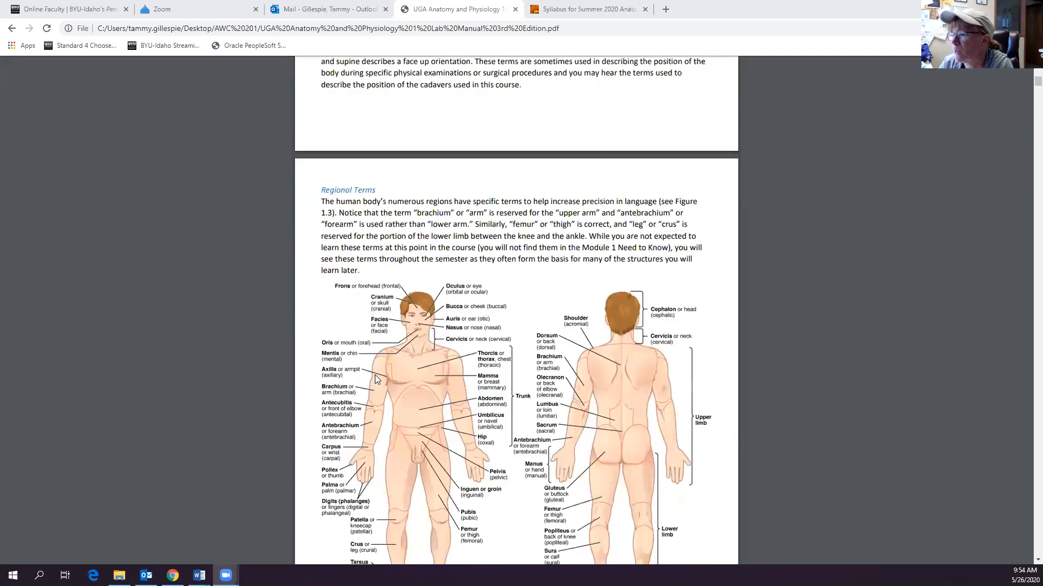
scroll("down", 3)
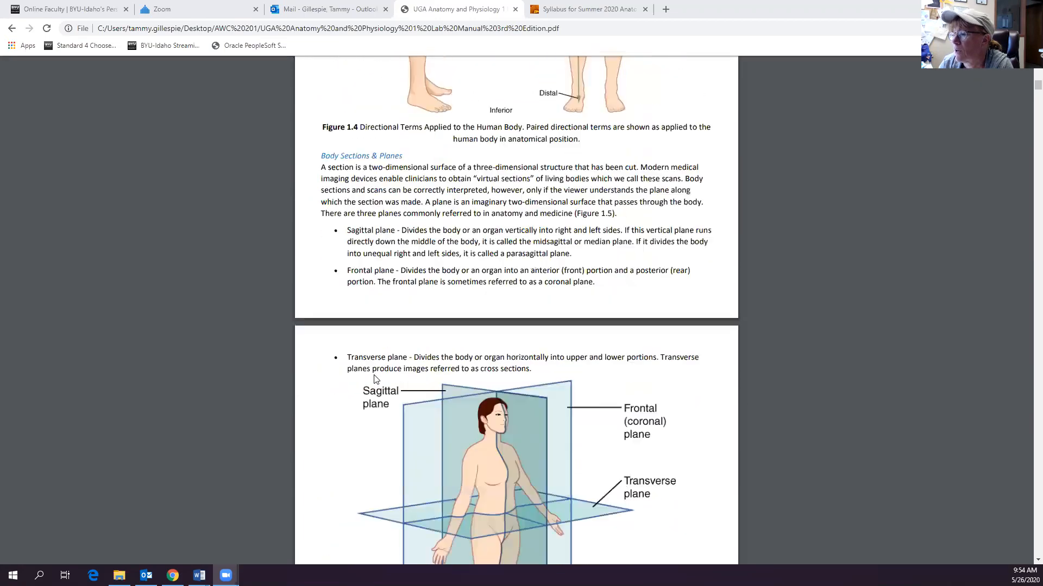
scroll("down", 3)
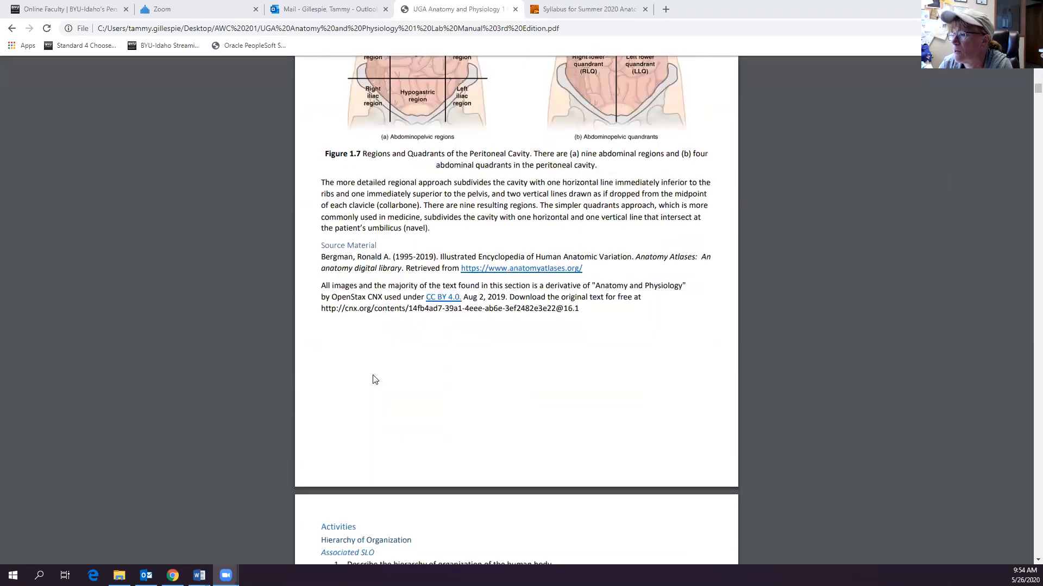
scroll("down", 3)
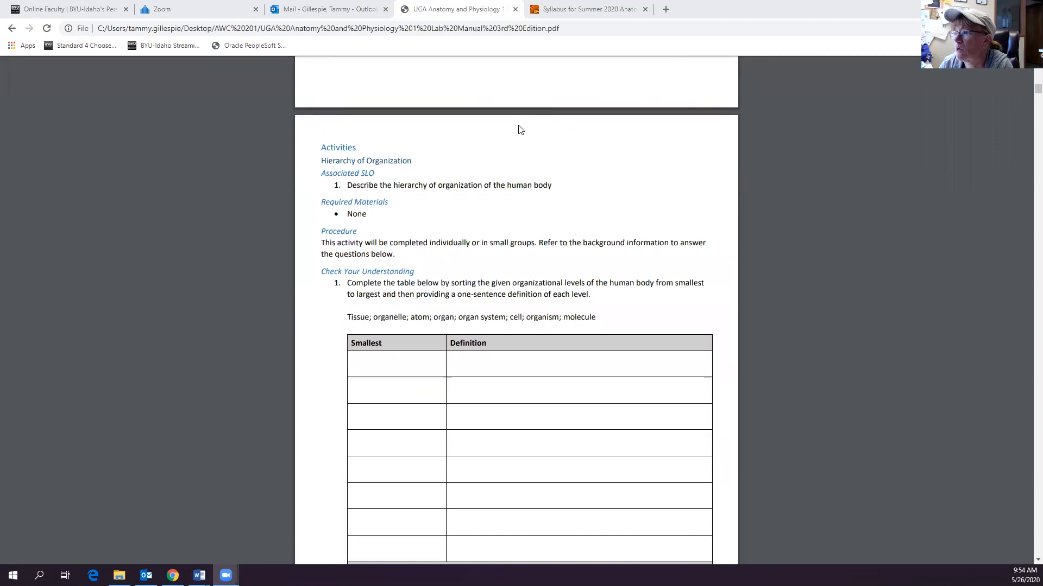
scroll("down", 3)
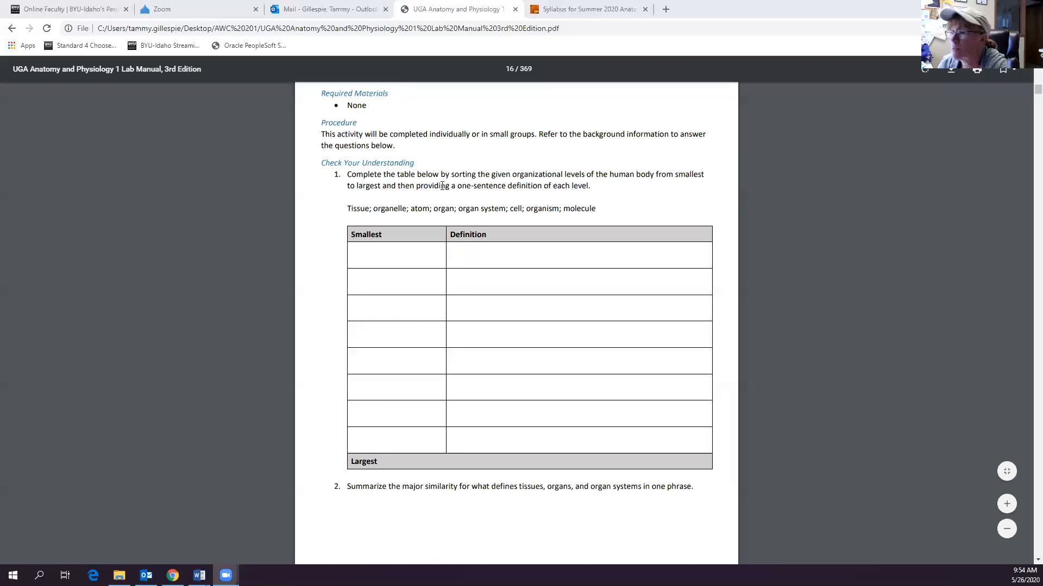
mouse_move(359, 265)
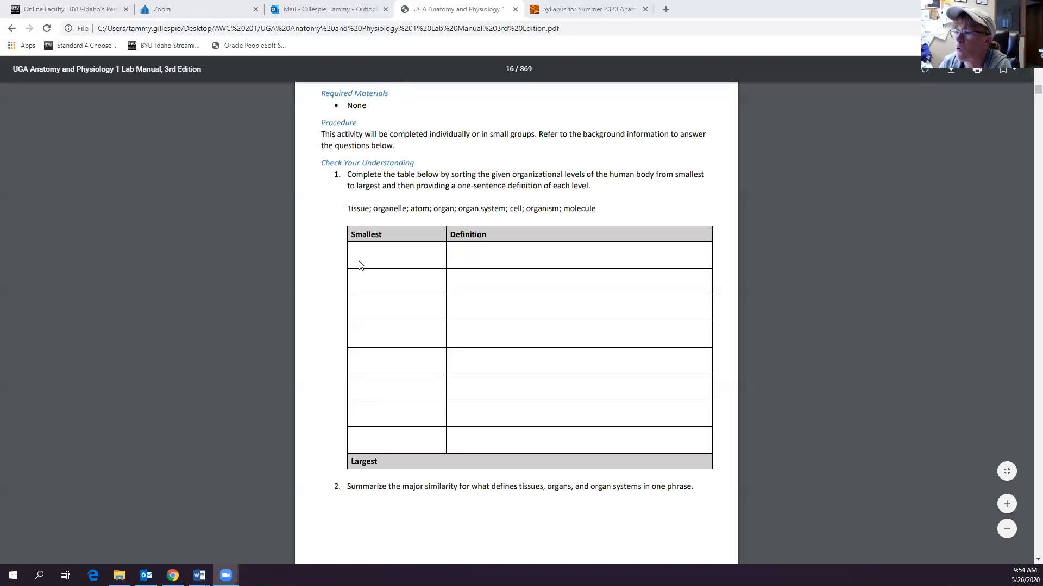
mouse_move(410, 245)
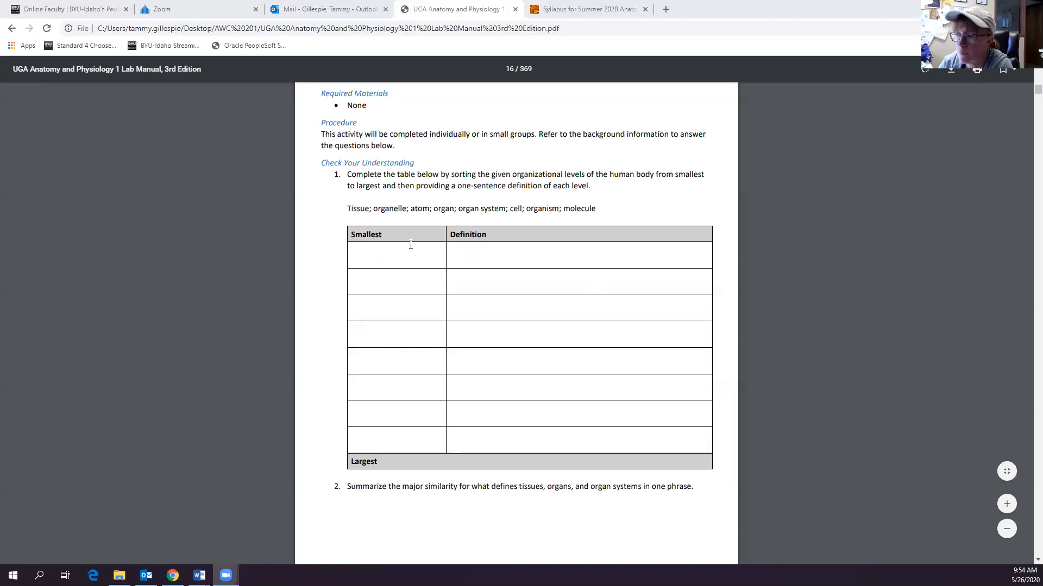
mouse_move(435, 267)
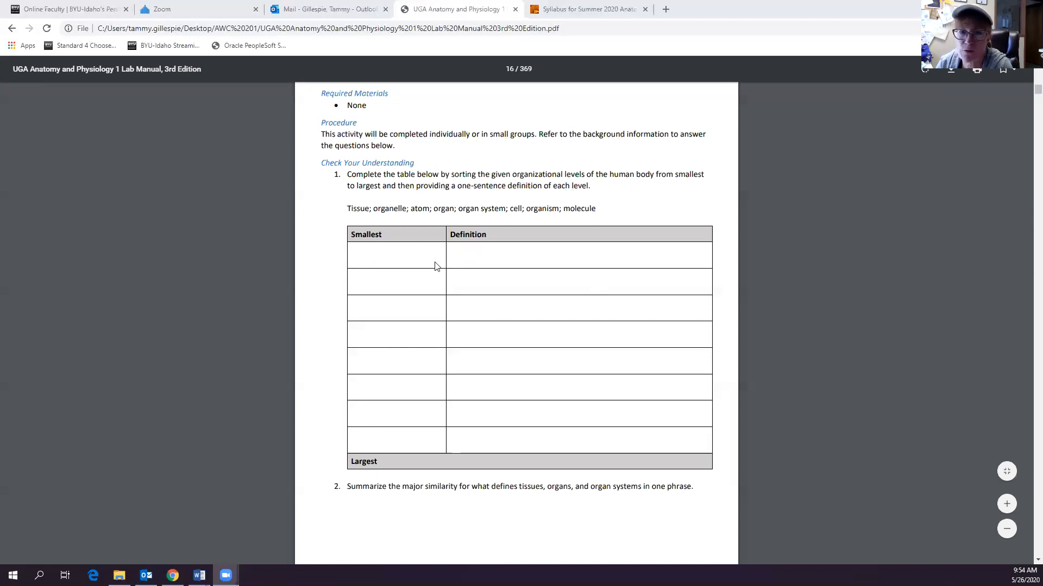
mouse_move(366, 259)
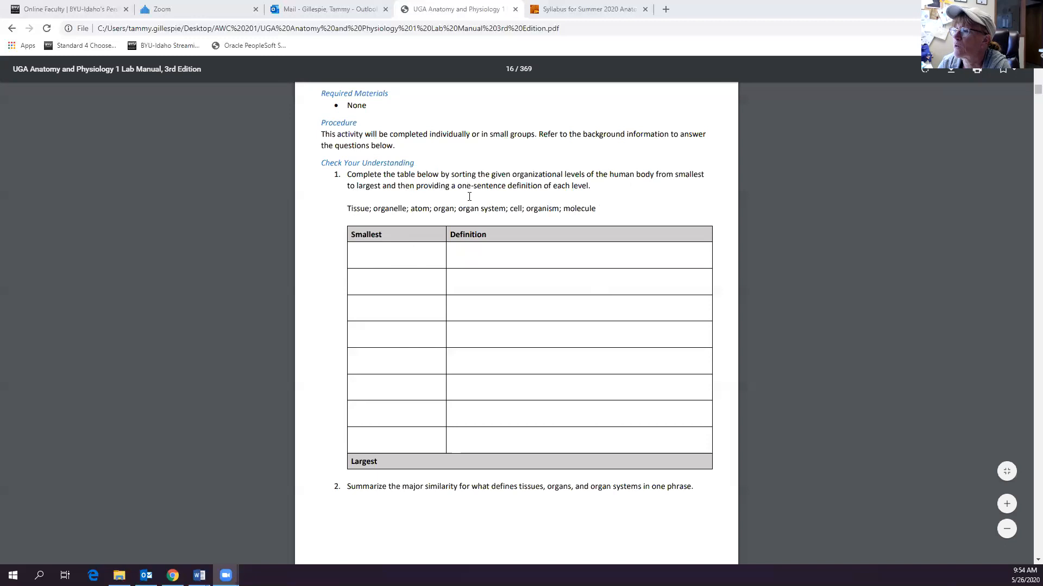
mouse_move(167, 270)
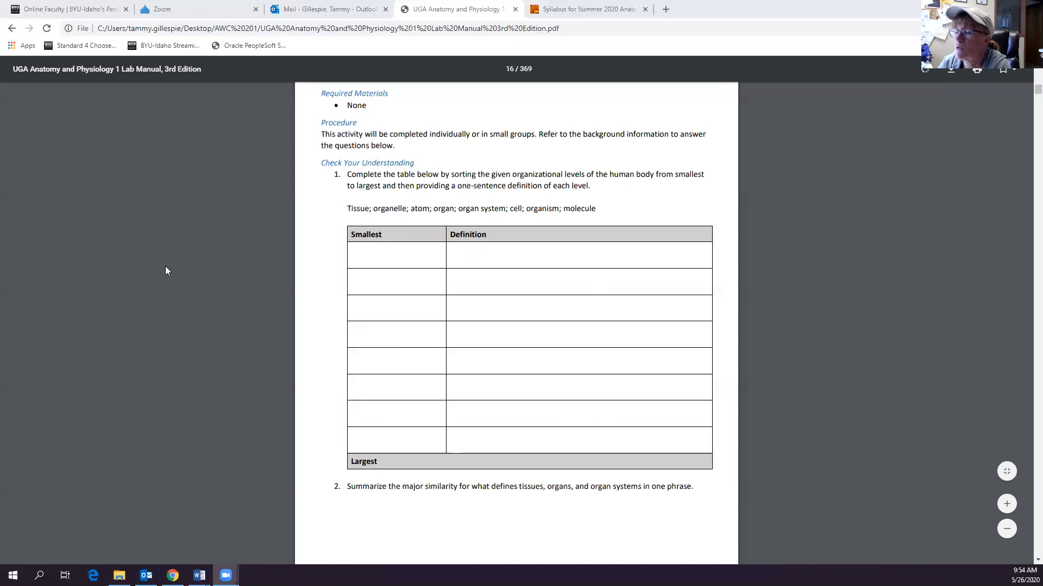
mouse_move(353, 263)
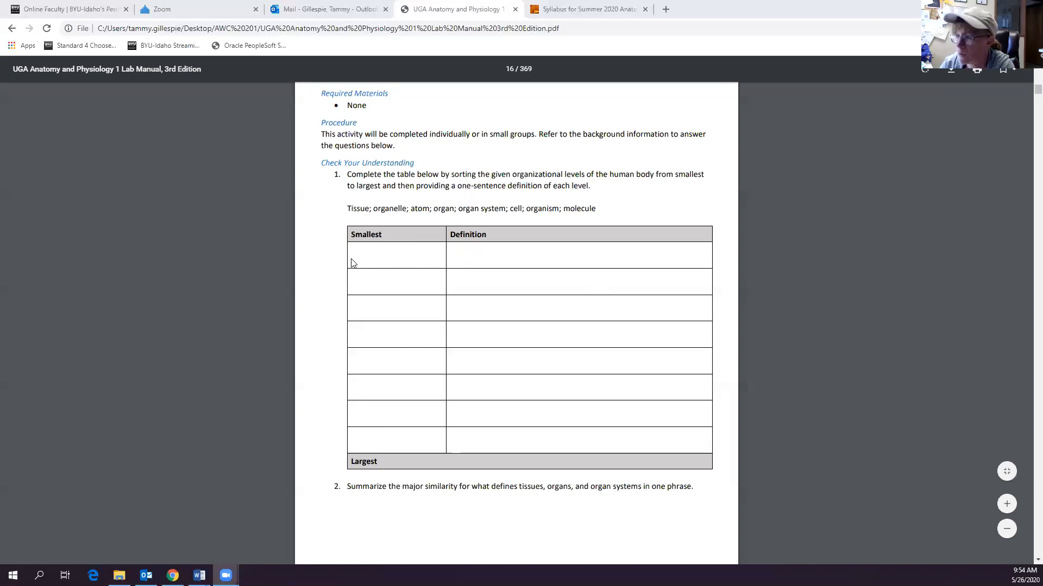
mouse_move(369, 285)
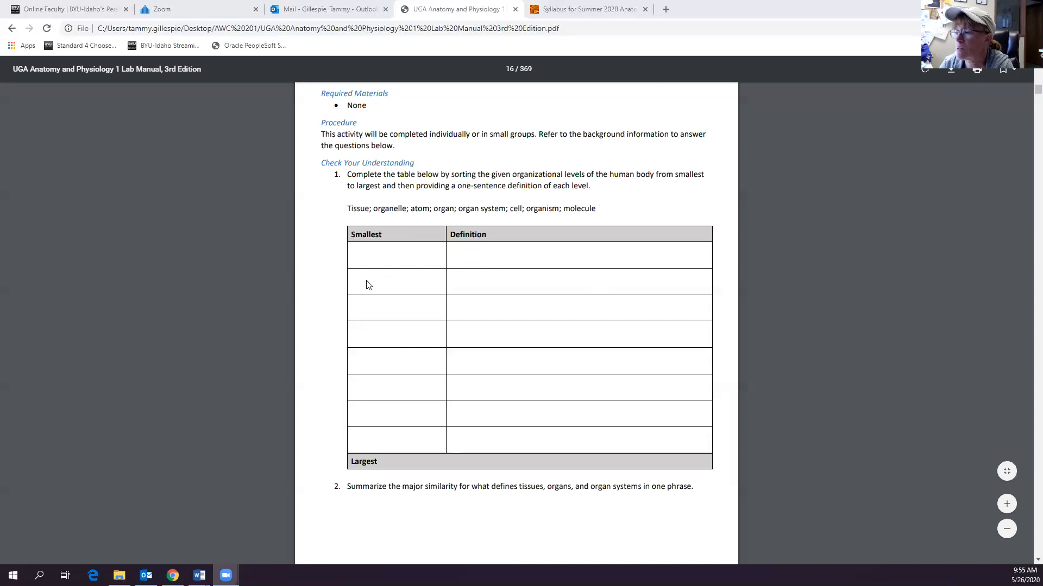
mouse_move(540, 464)
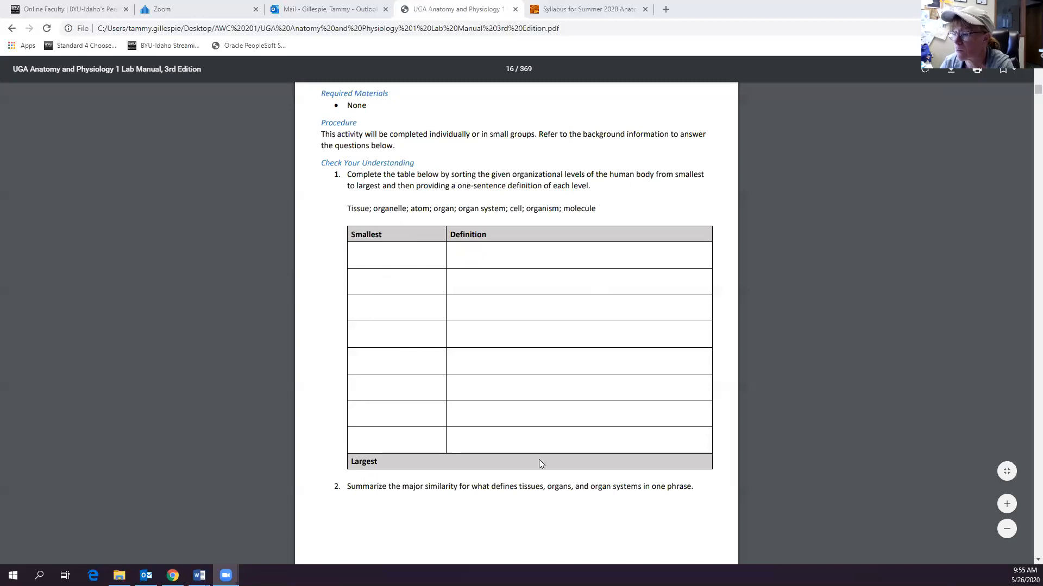
- Scroll past Anatomical Position to the Directional Terms activity and its blank definition-and-example table
scroll("down", 3)
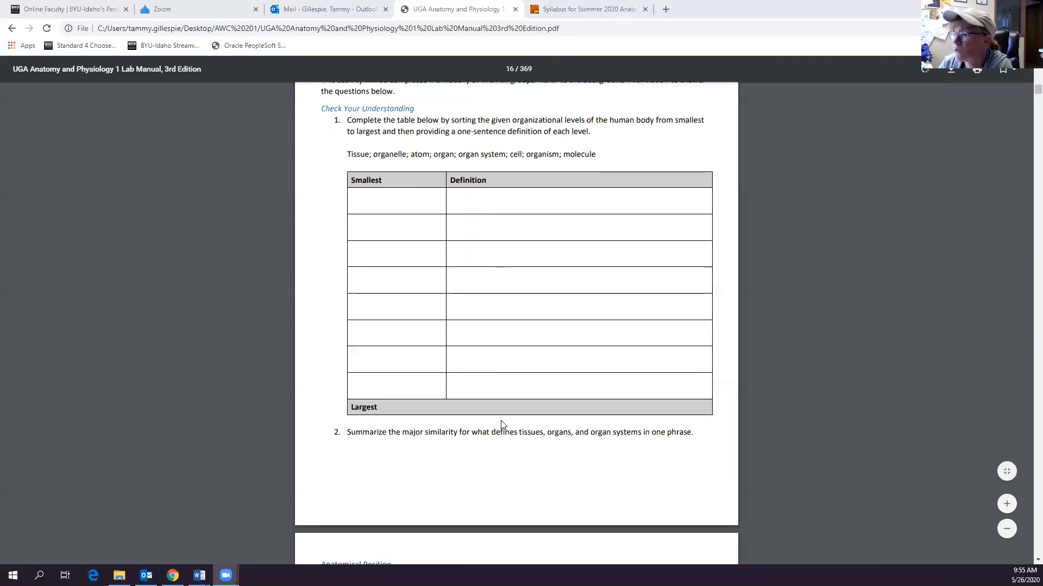
mouse_move(491, 457)
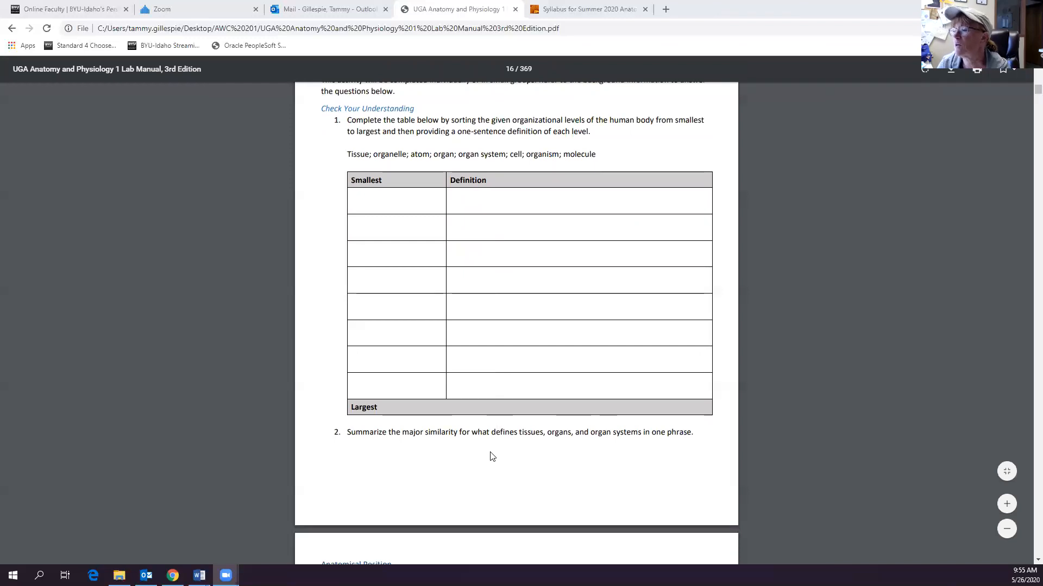
mouse_move(391, 450)
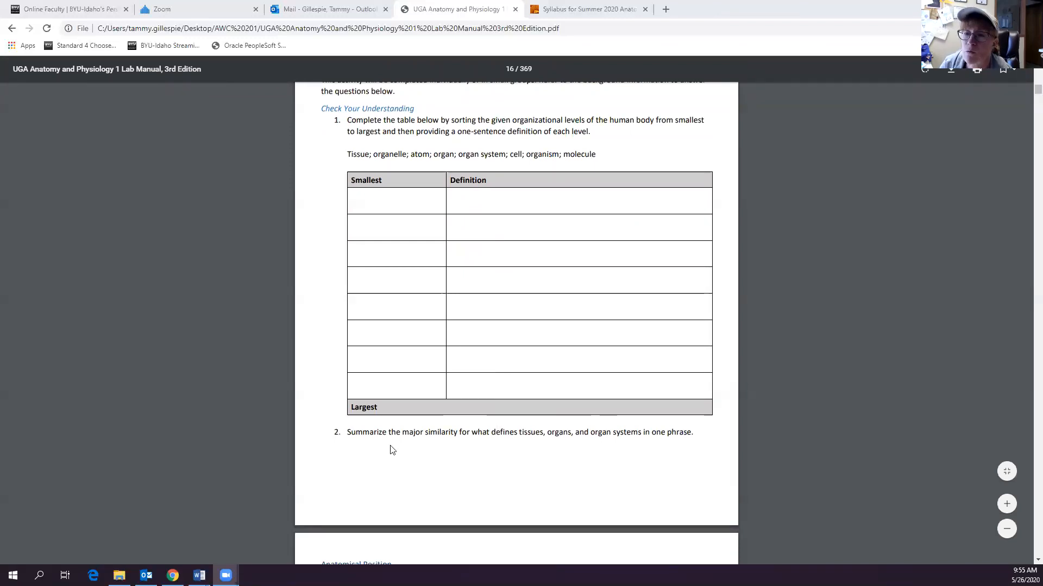
scroll("up", 3)
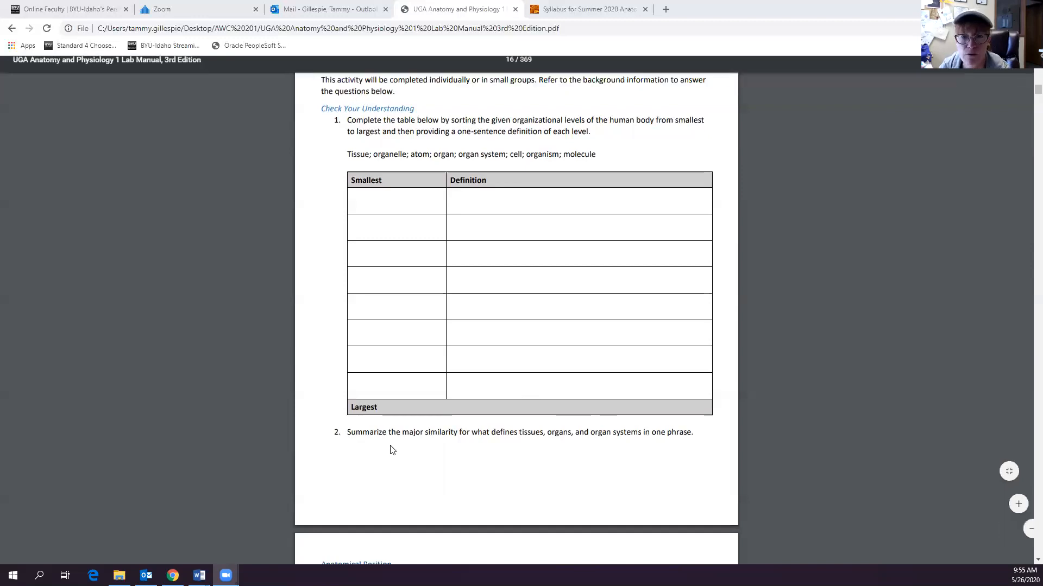
scroll("up", 3)
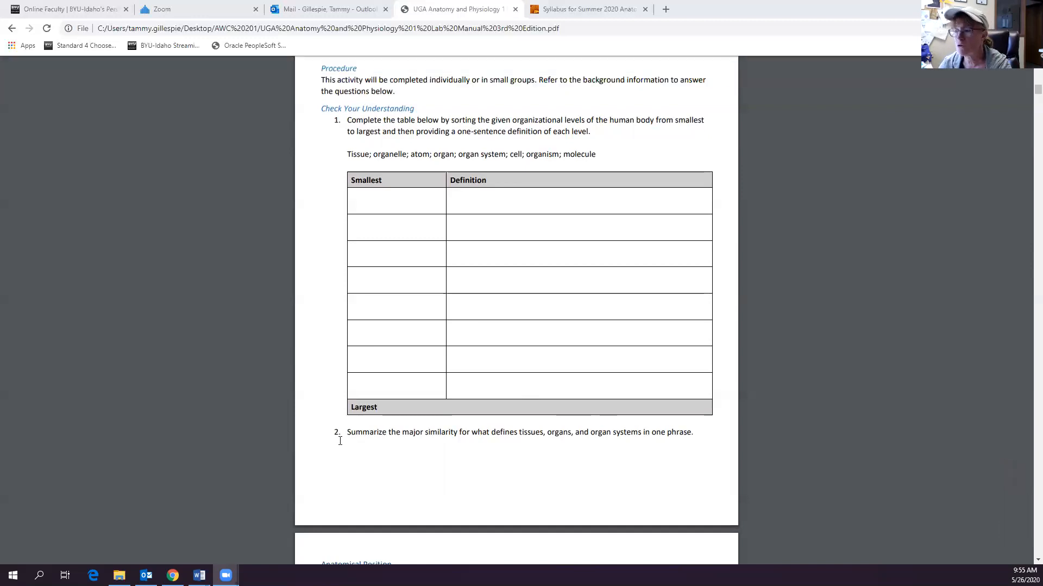
scroll("down", 3)
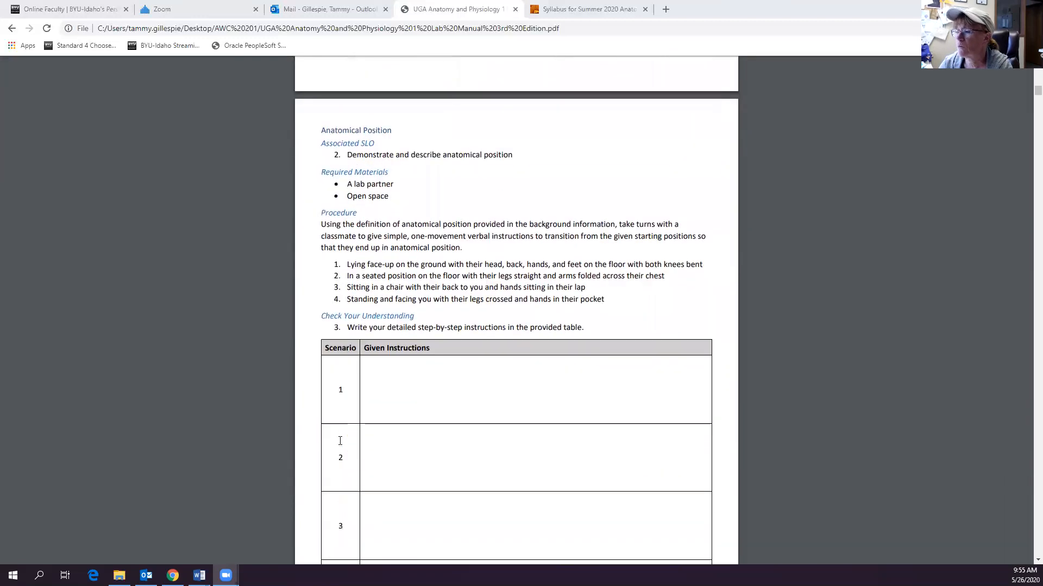
scroll("up", 3)
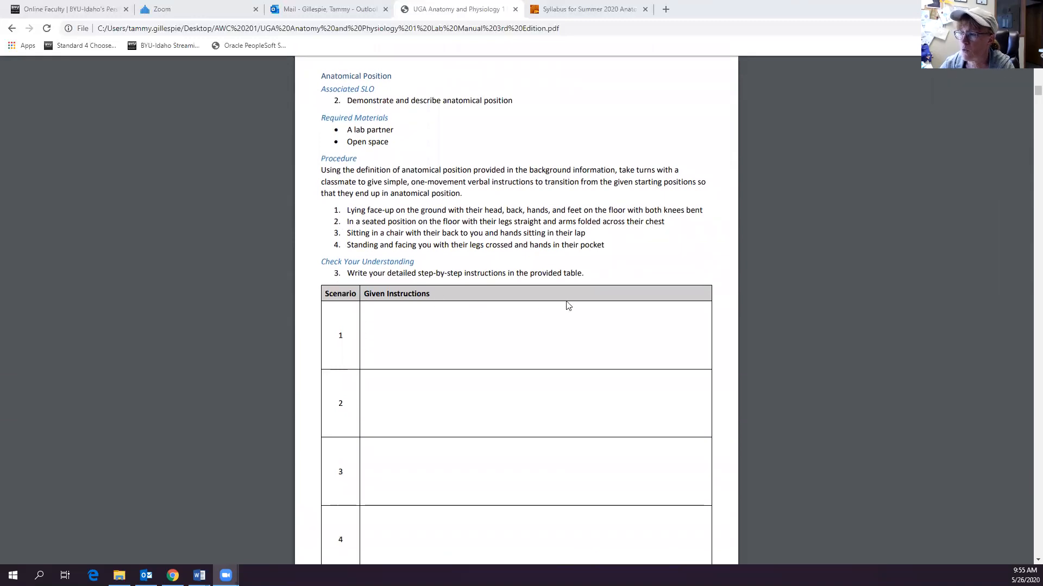
mouse_move(366, 293)
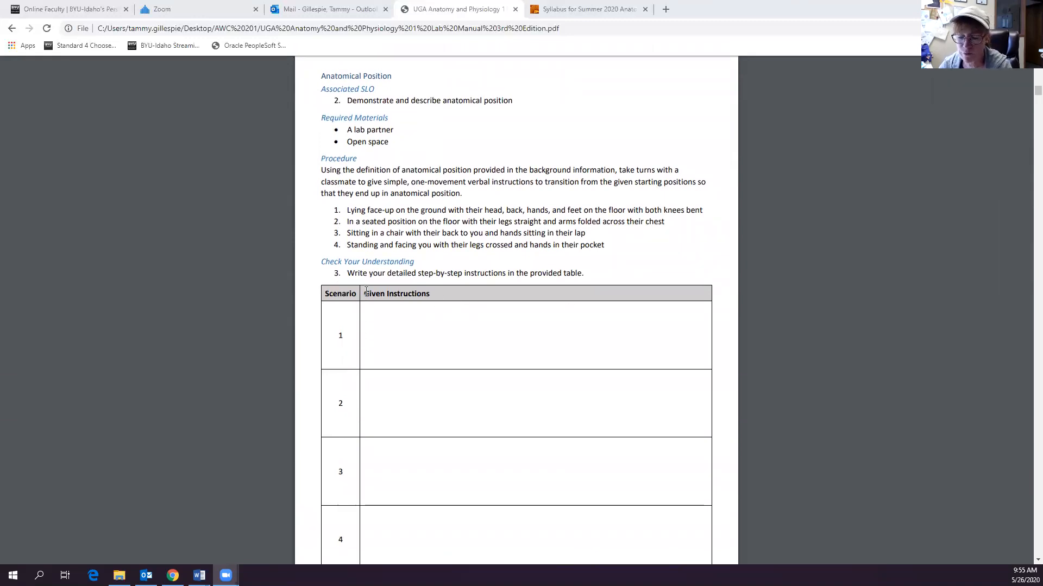
scroll("down", 3)
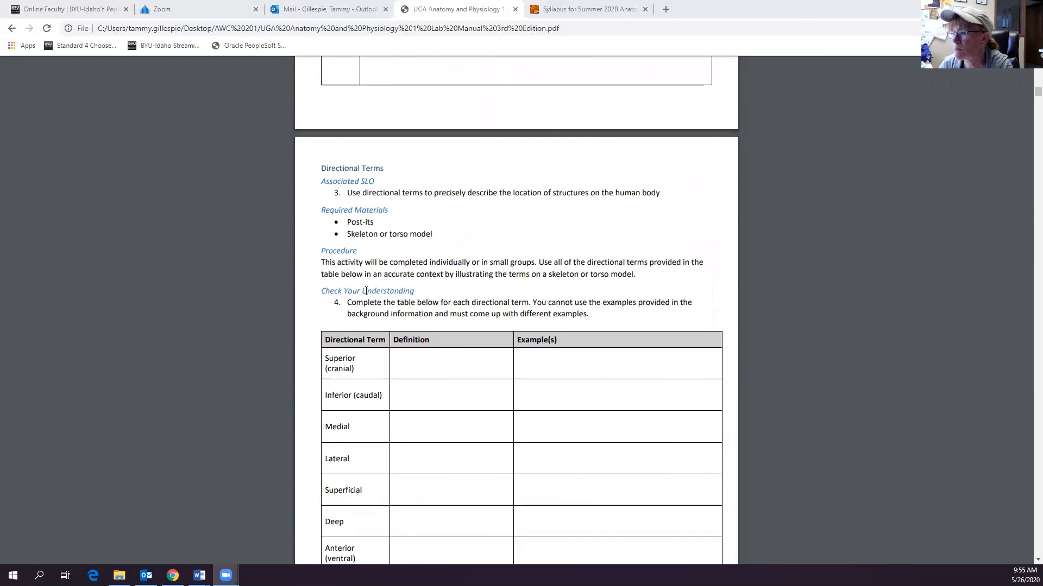
scroll("down", 3)
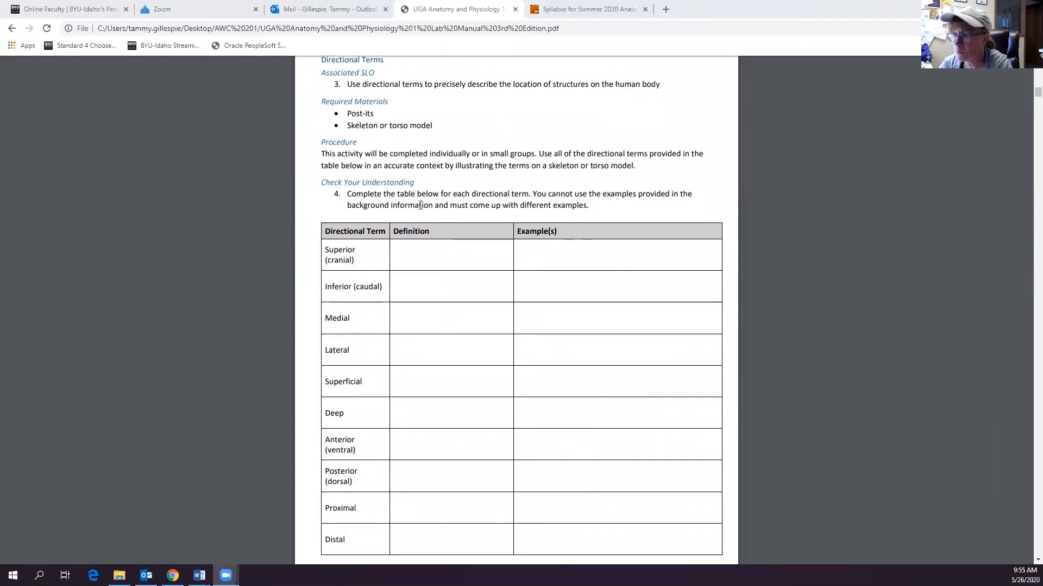
mouse_move(542, 218)
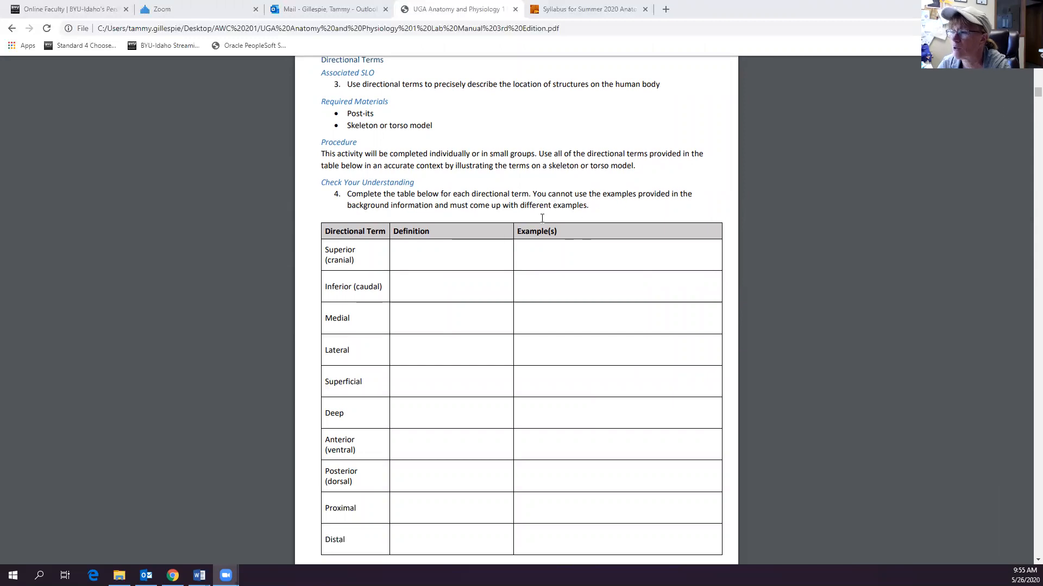
mouse_move(354, 297)
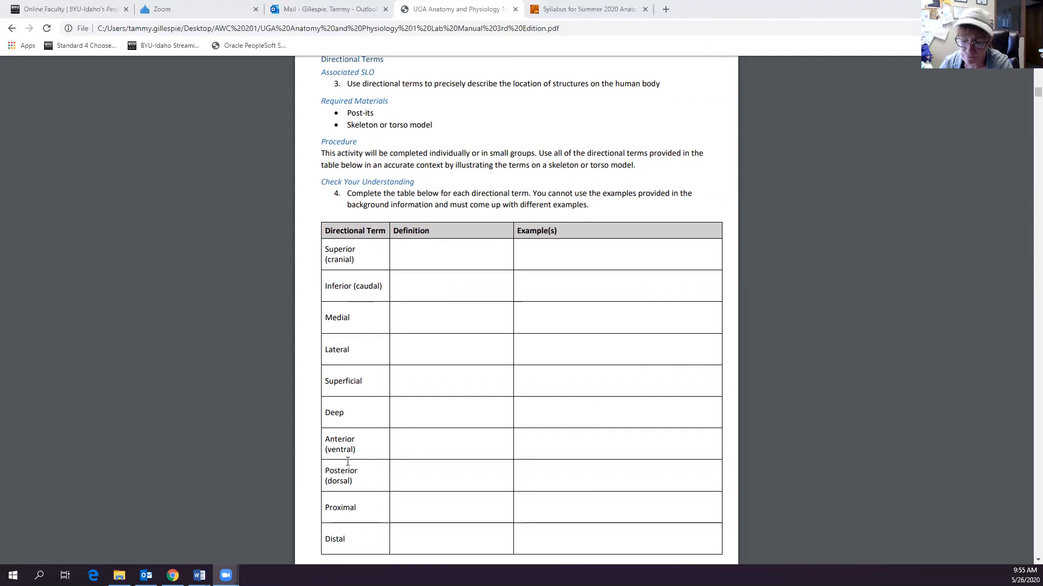
- Scroll through the Sectional Planes and Body Cavities pages to the start of Lesson 2: Cells
scroll("down", 3)
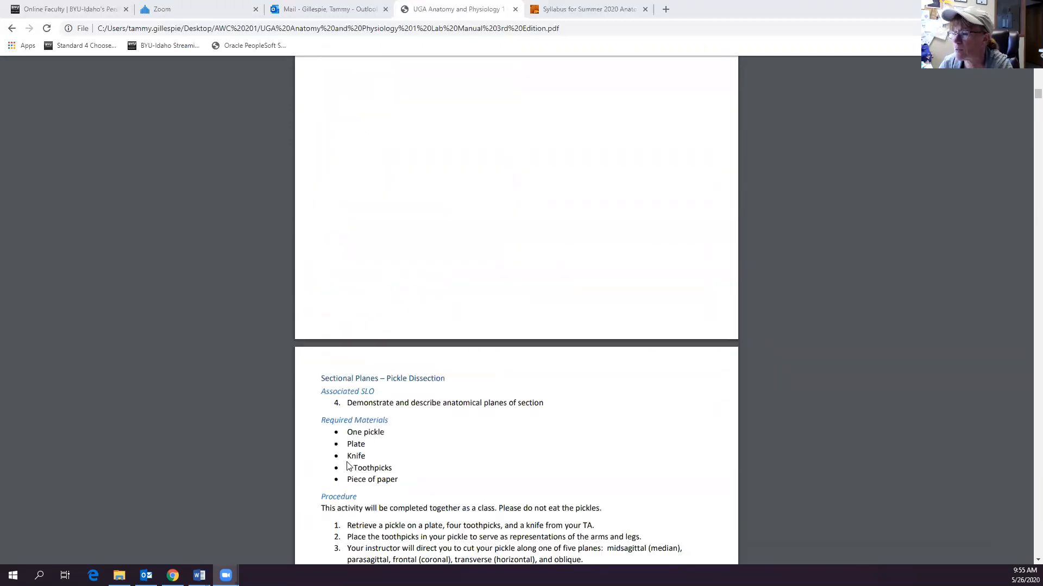
scroll("down", 3)
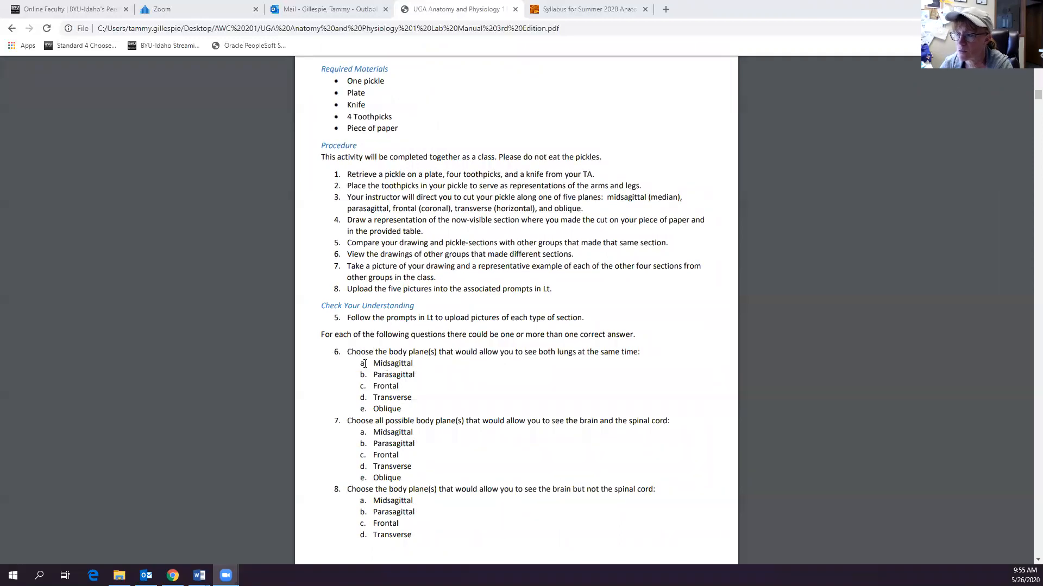
scroll("down", 3)
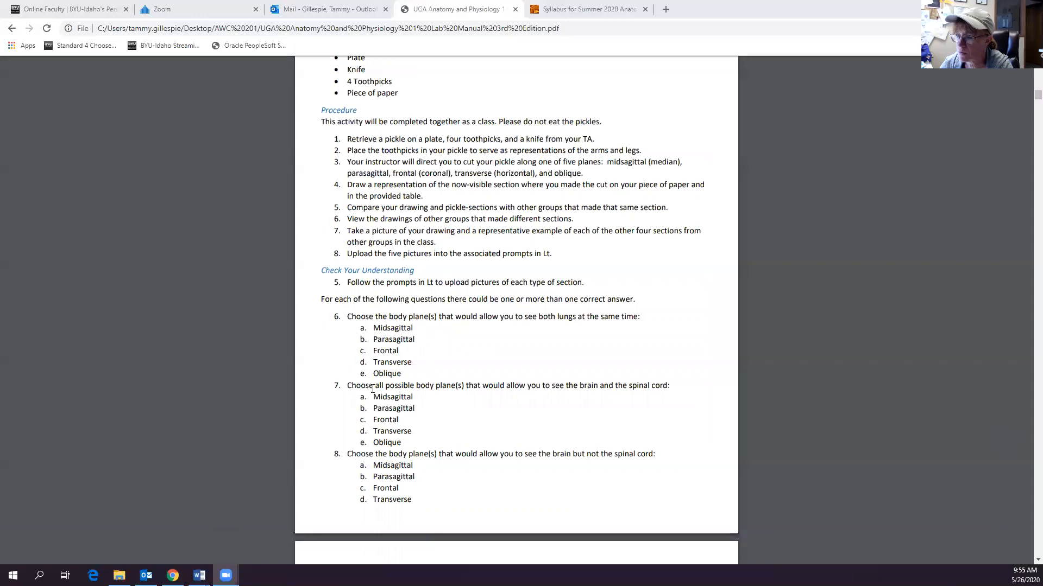
scroll("down", 3)
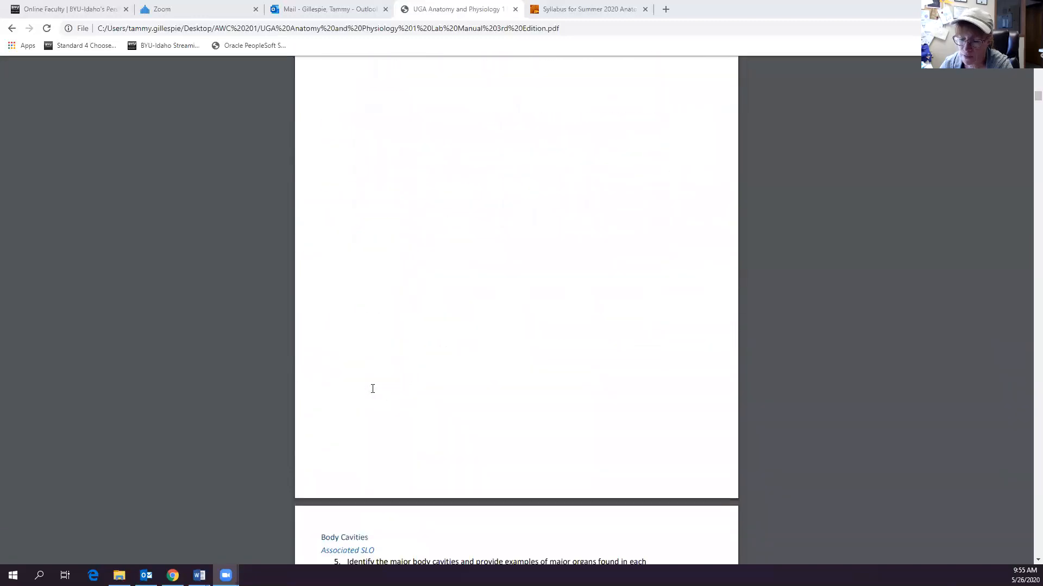
scroll("down", 3)
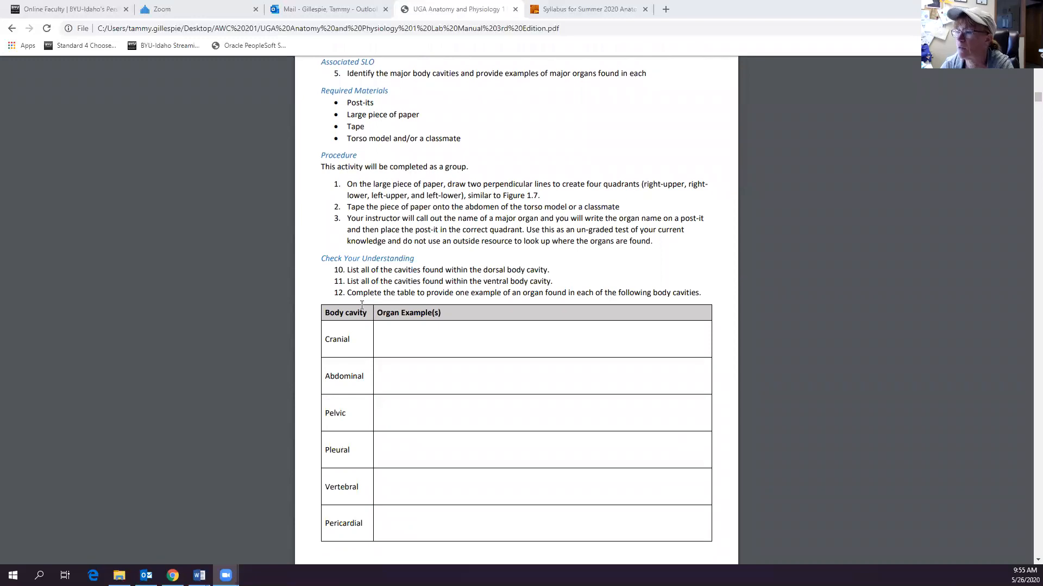
mouse_move(512, 81)
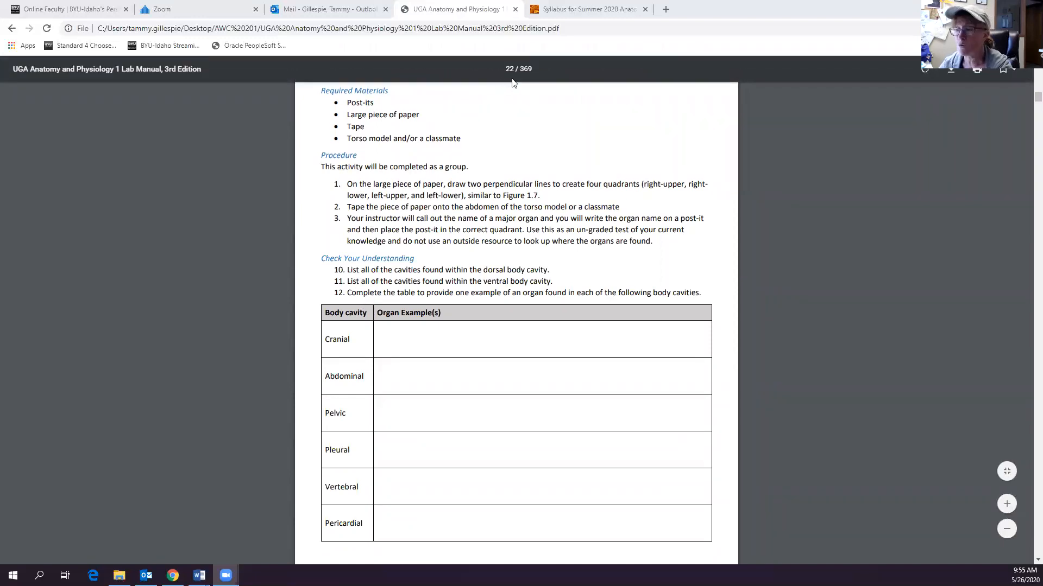
mouse_move(416, 275)
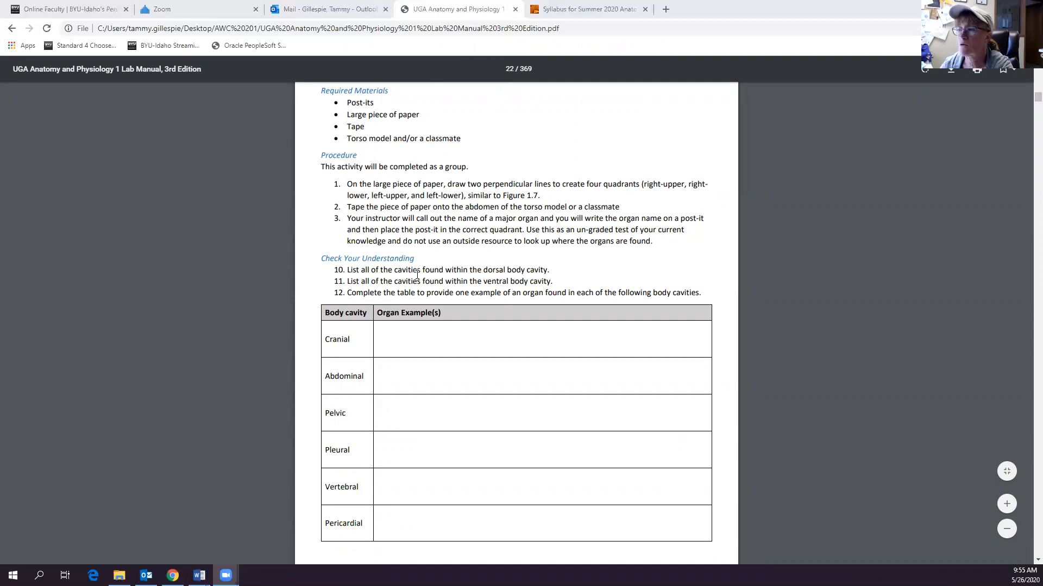
mouse_move(519, 122)
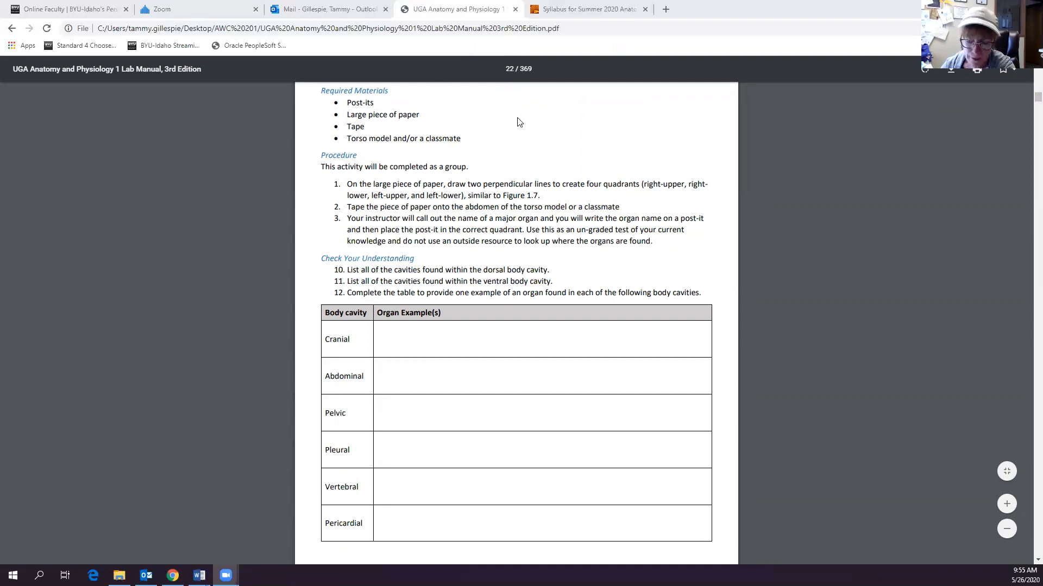
scroll("up", 3)
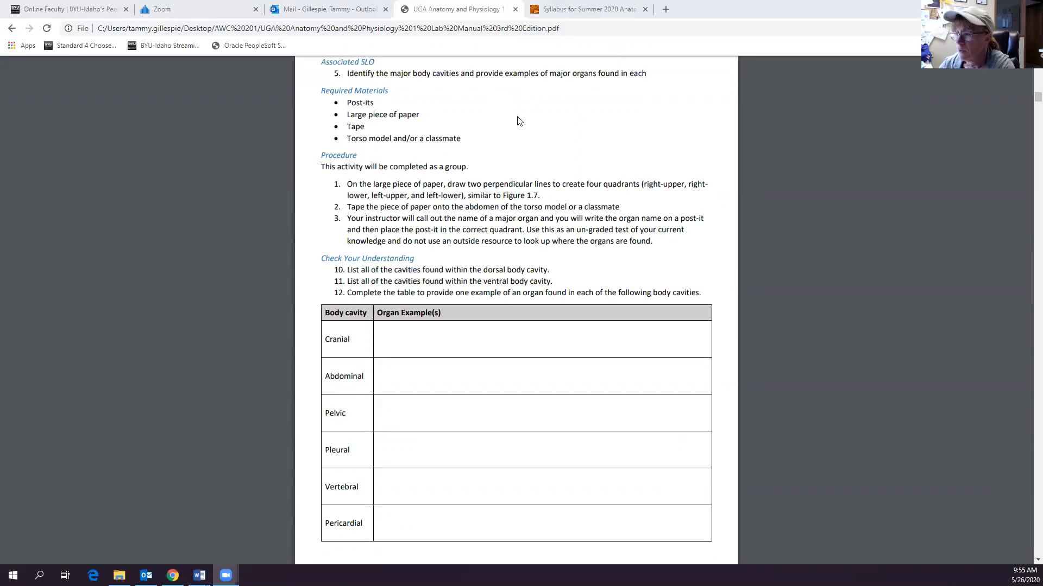
scroll("down", 3)
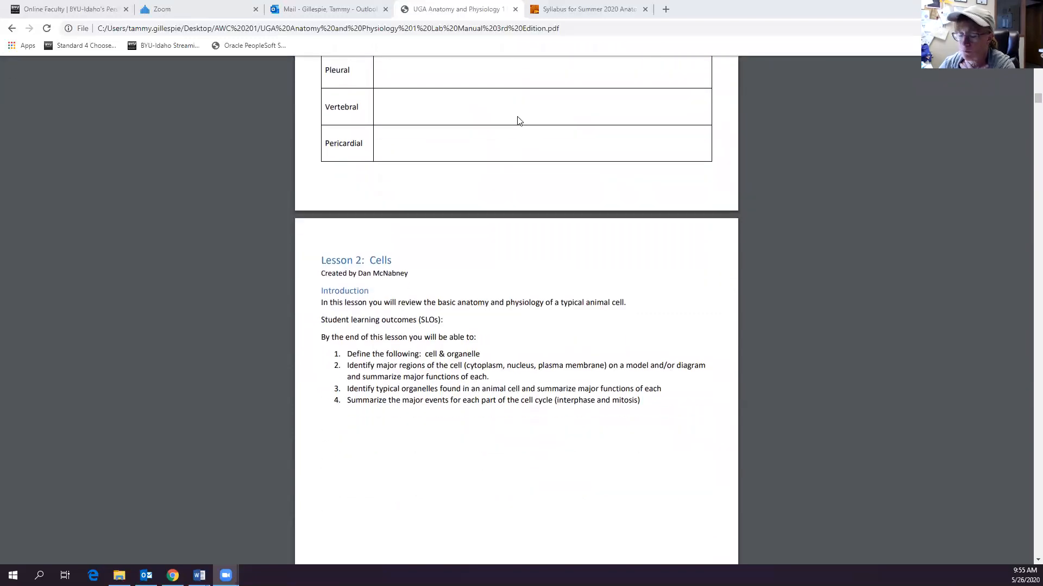
- Scroll through the blank pre-assessment cell diagram and back to the labelled Figure 2.1 human cell
scroll("down", 3)
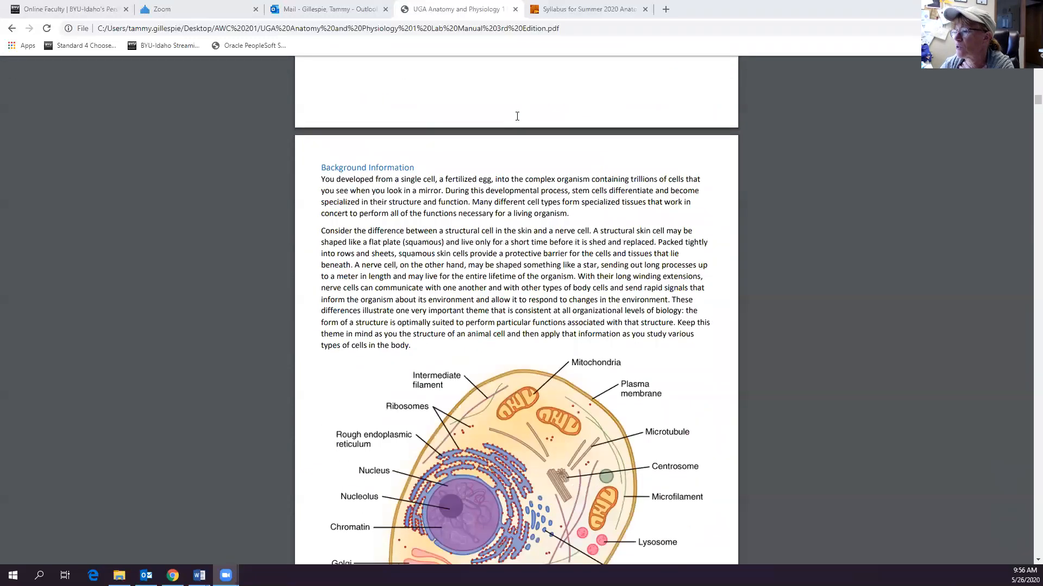
scroll("down", 3)
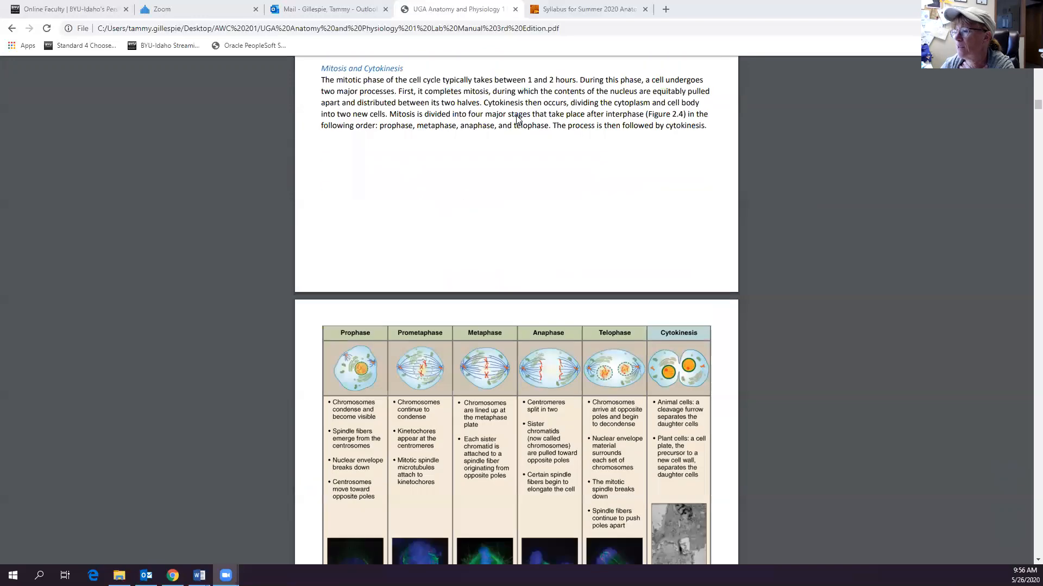
scroll("down", 3)
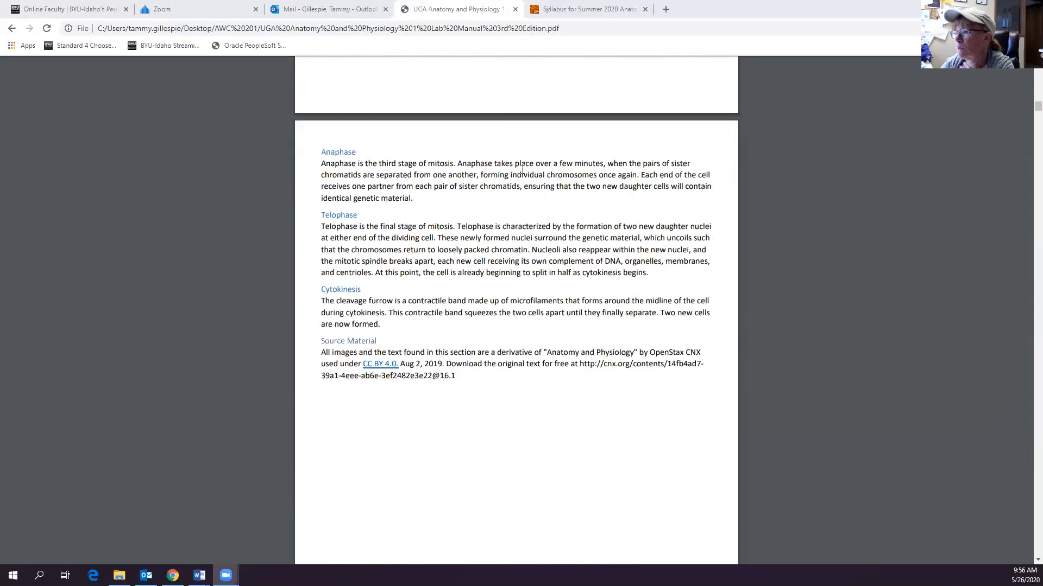
scroll("up", 3)
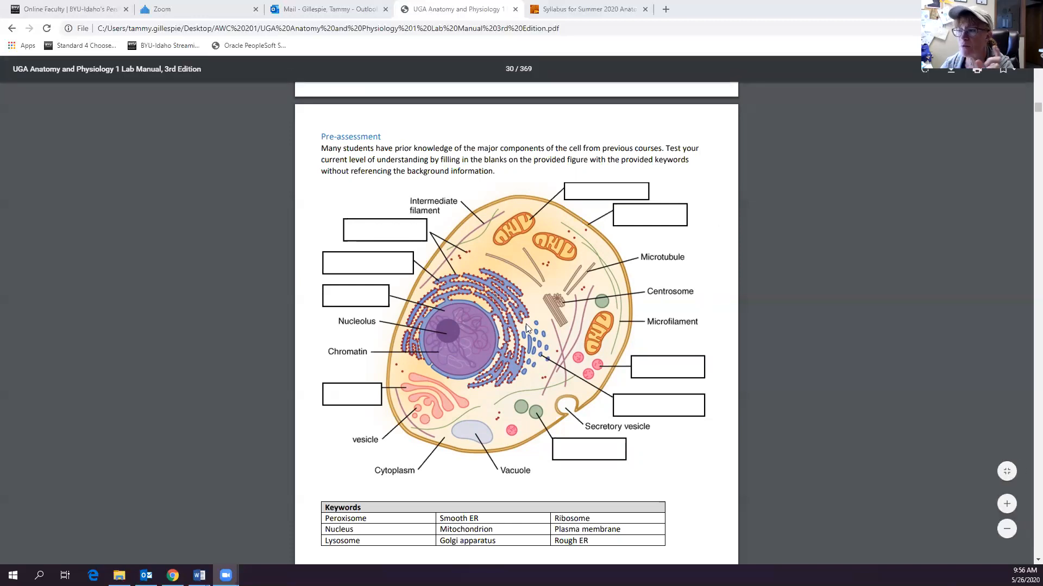
mouse_move(685, 399)
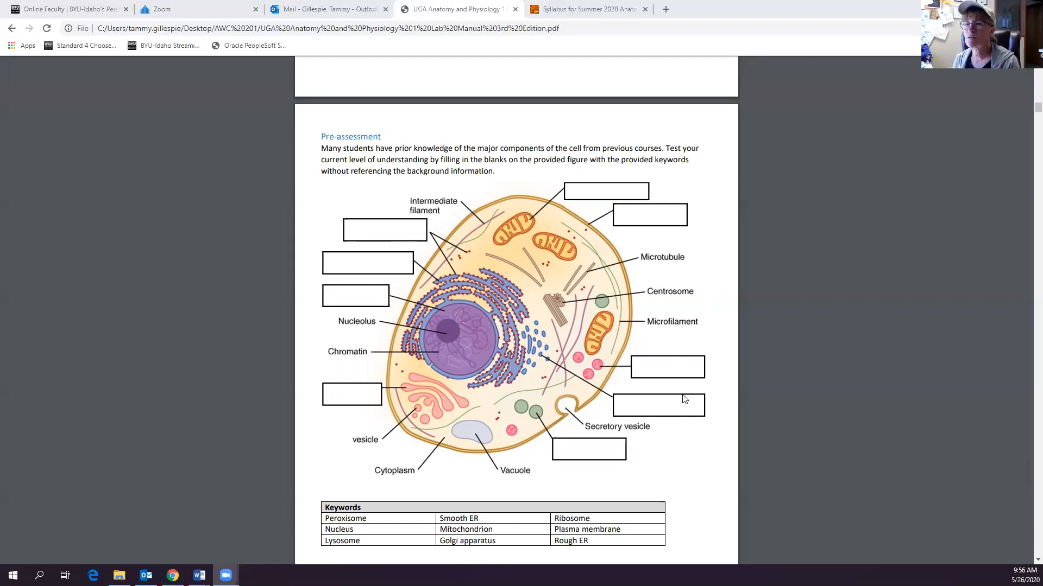
mouse_move(417, 411)
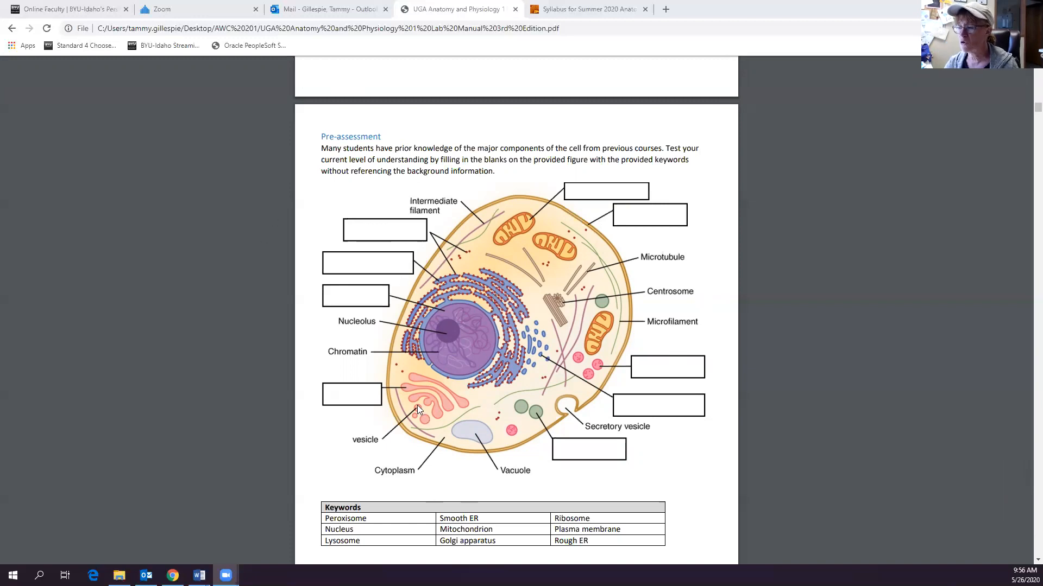
mouse_move(426, 223)
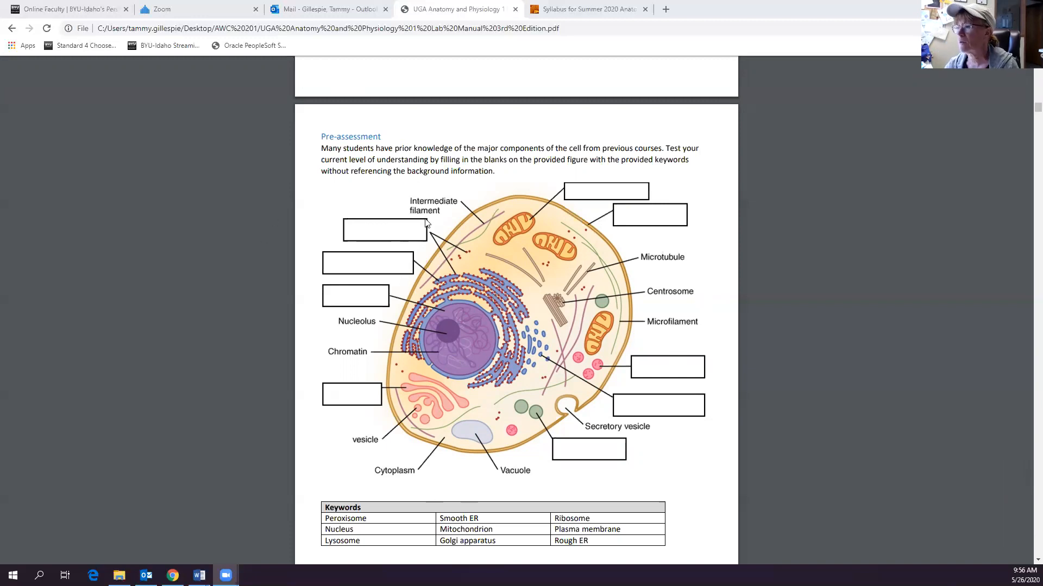
mouse_move(459, 212)
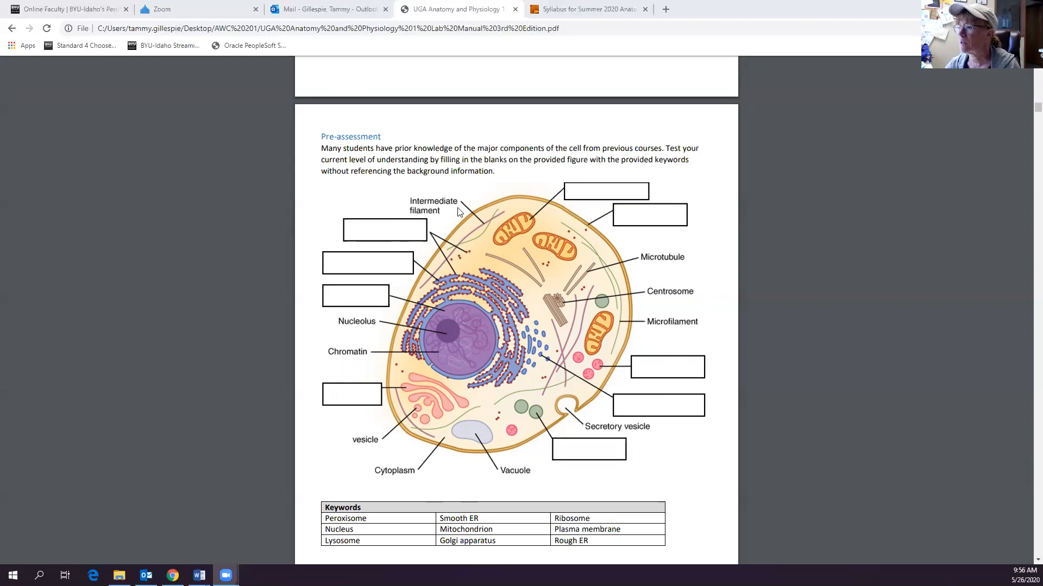
mouse_move(484, 216)
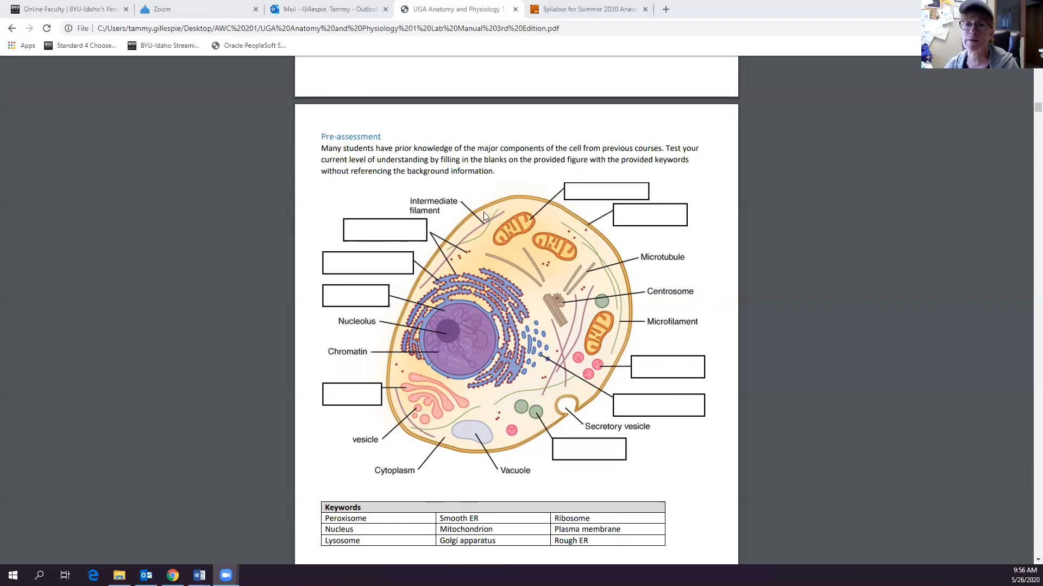
mouse_move(605, 191)
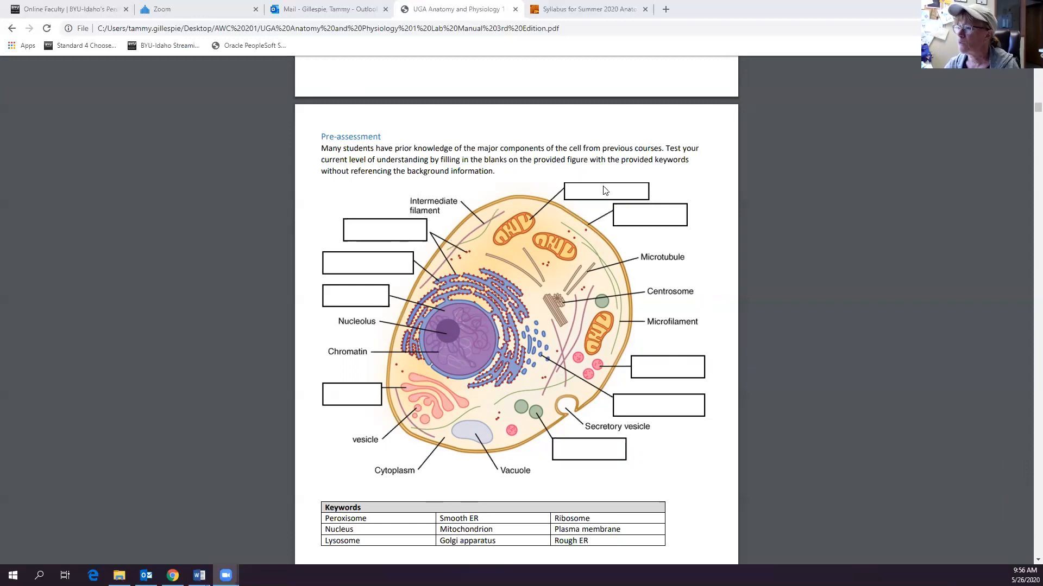
mouse_move(649, 229)
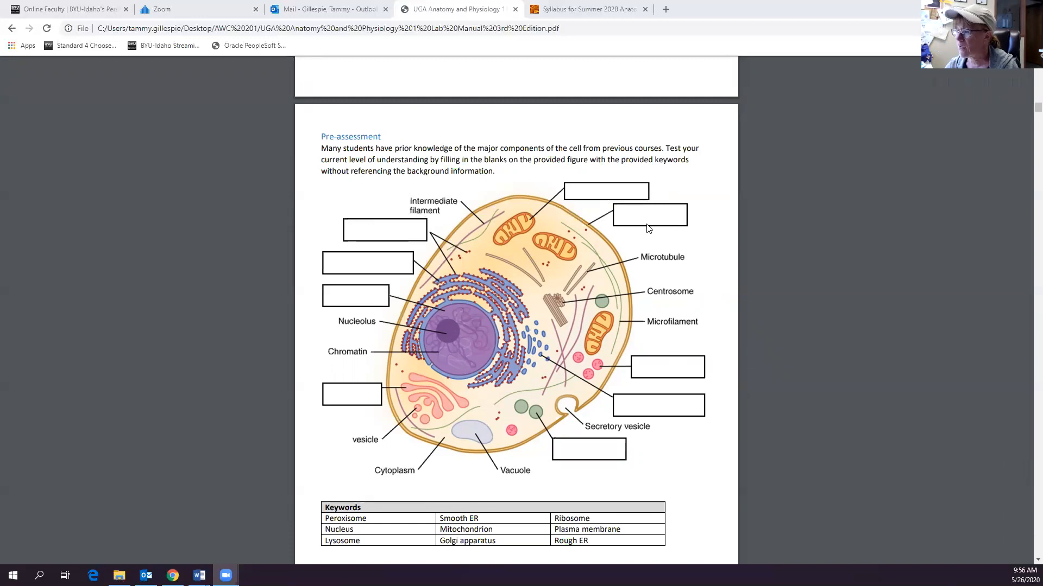
mouse_move(673, 425)
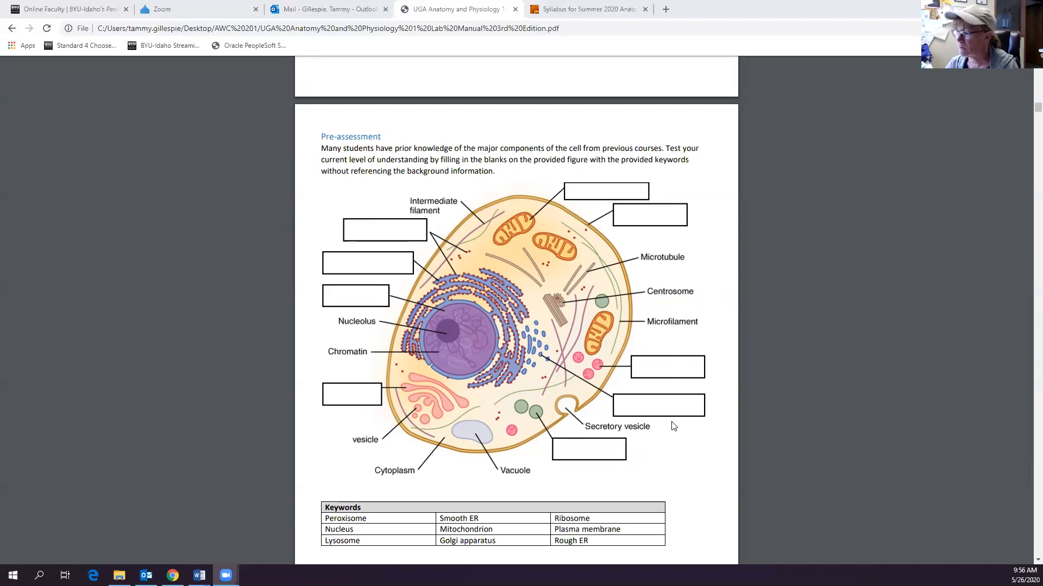
mouse_move(512, 495)
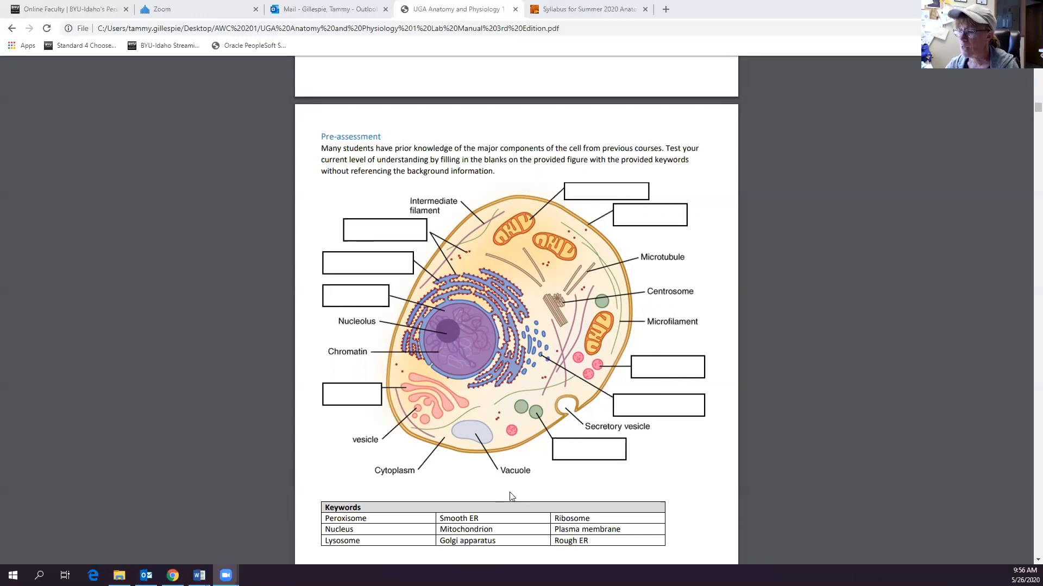
scroll("down", 3)
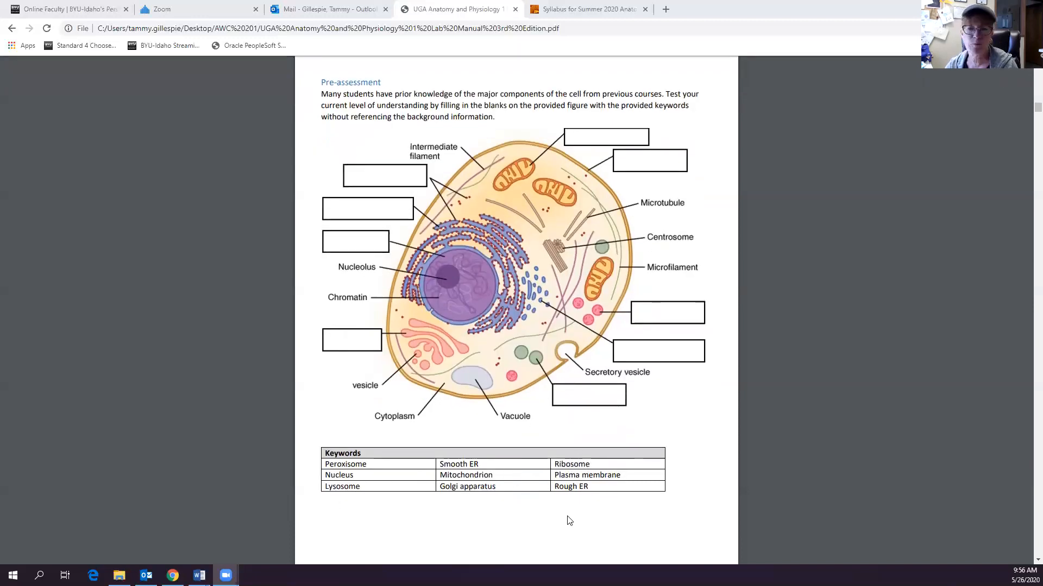
scroll("down", 3)
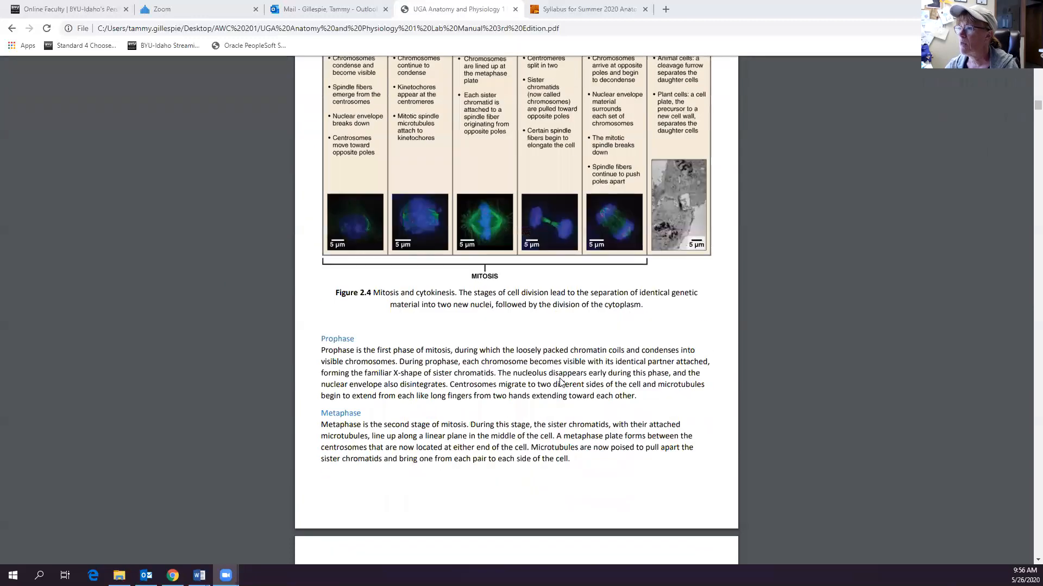
scroll("up", 3)
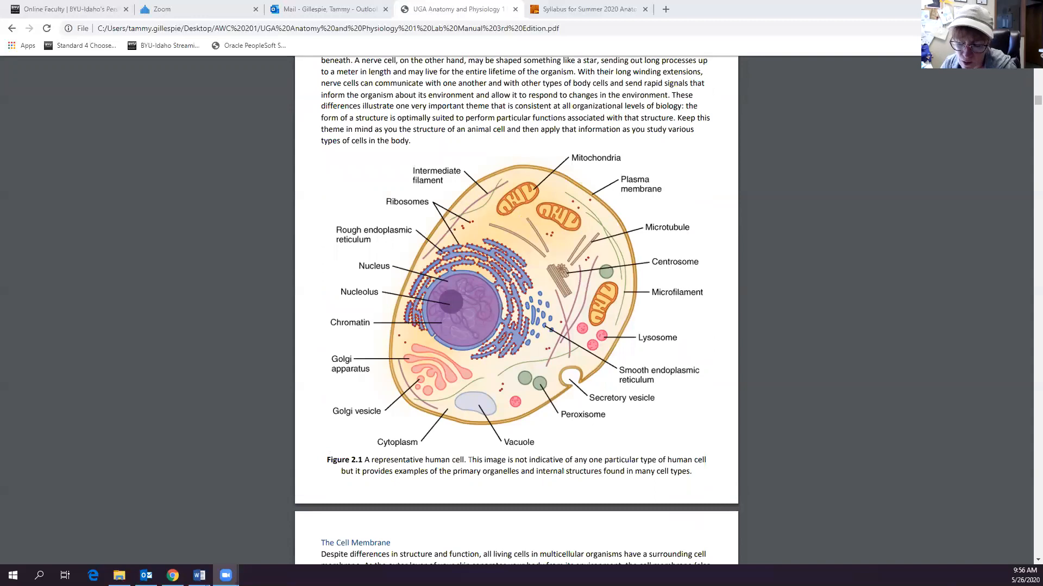
- Scroll from page 30 past the cytoplasm and plasma membrane questions to the Organelles activity on page 32
scroll("down", 3)
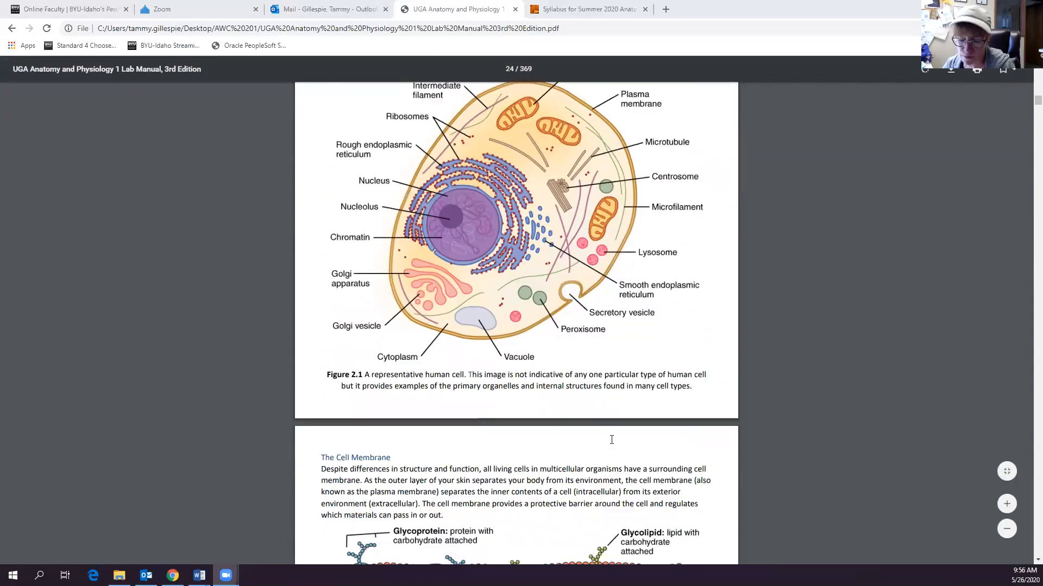
scroll("down", 3)
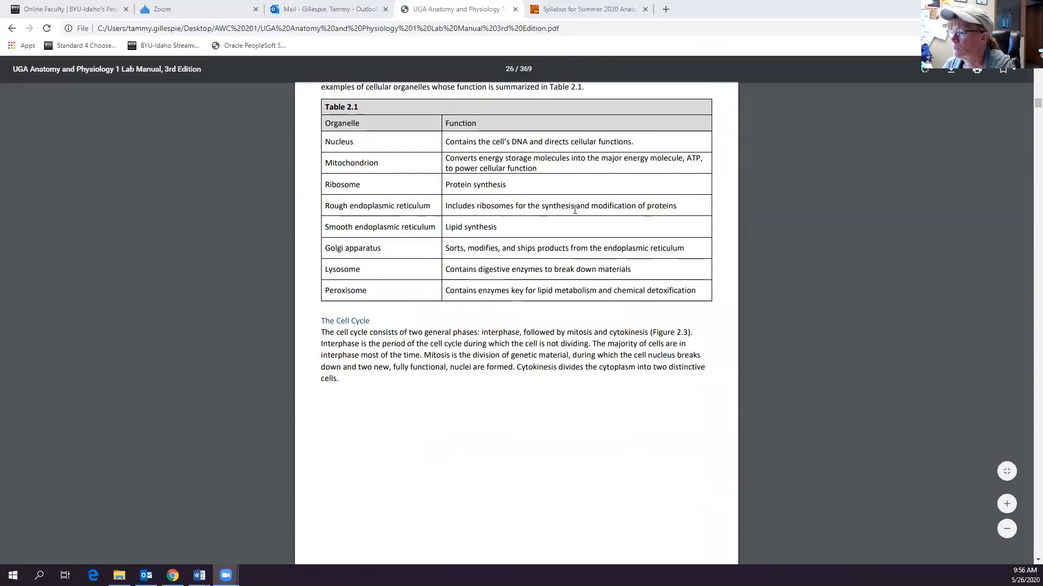
scroll("down", 3)
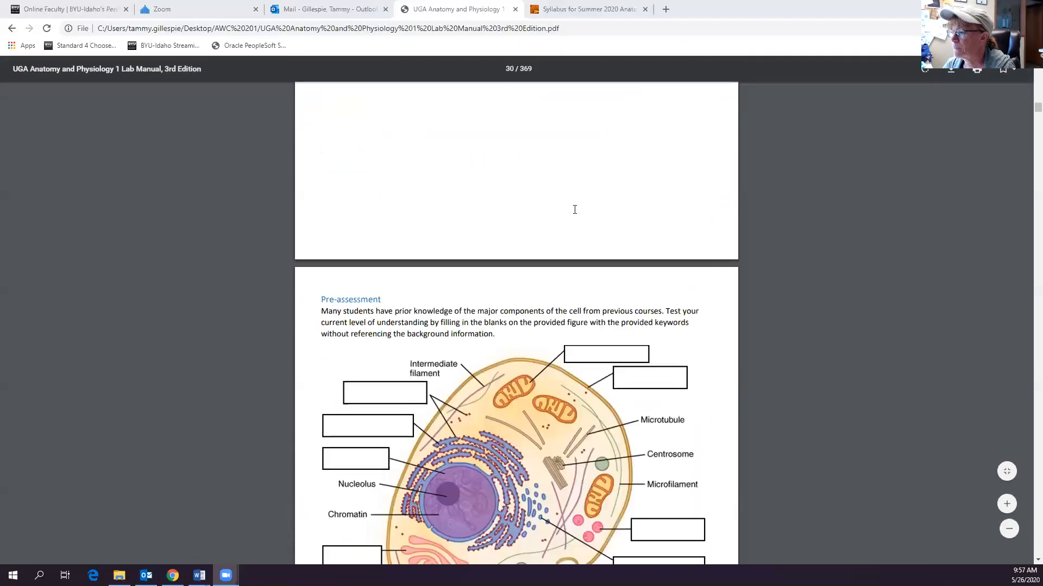
scroll("down", 3)
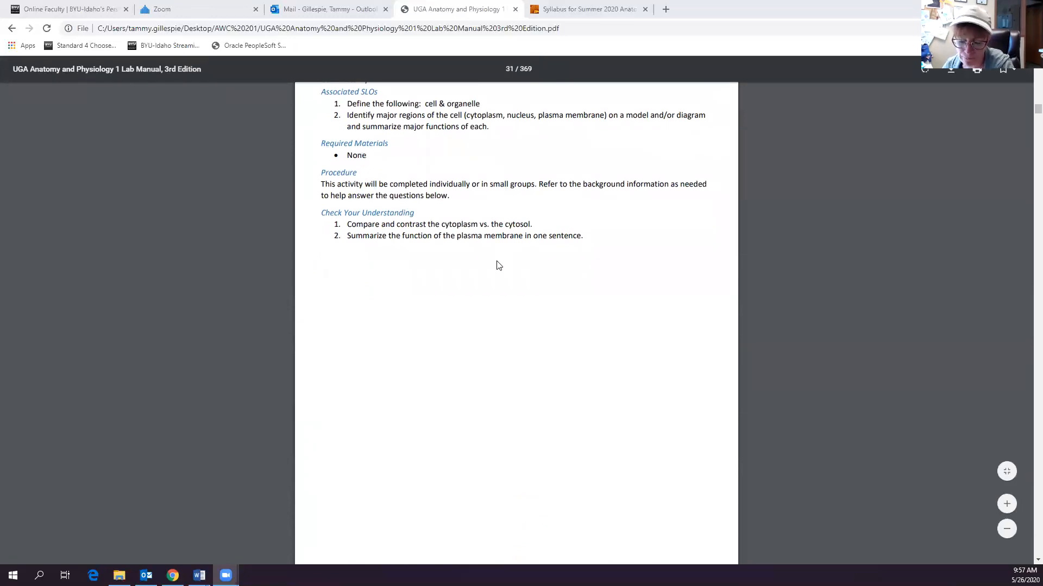
mouse_move(401, 218)
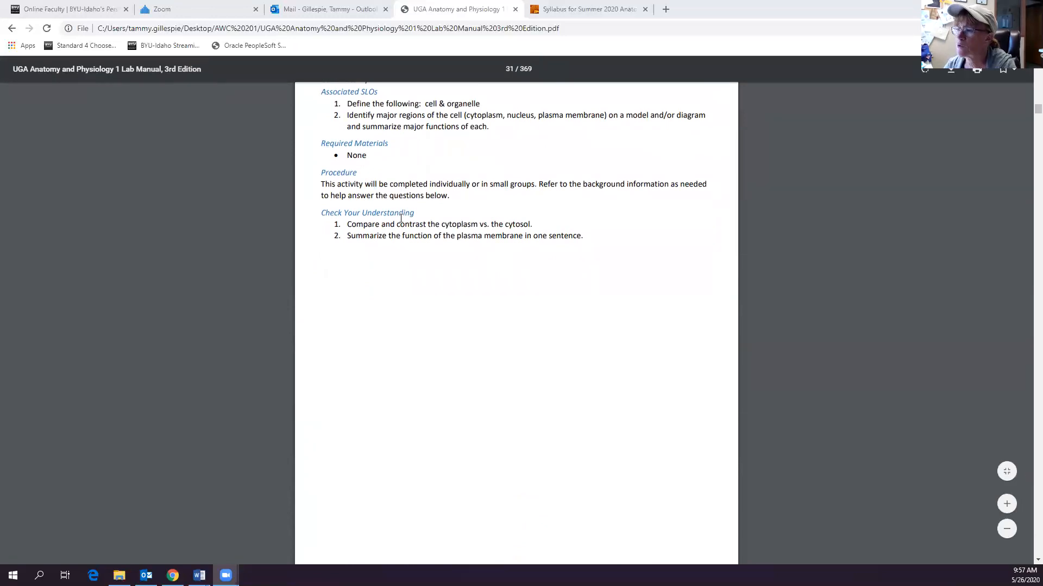
mouse_move(542, 231)
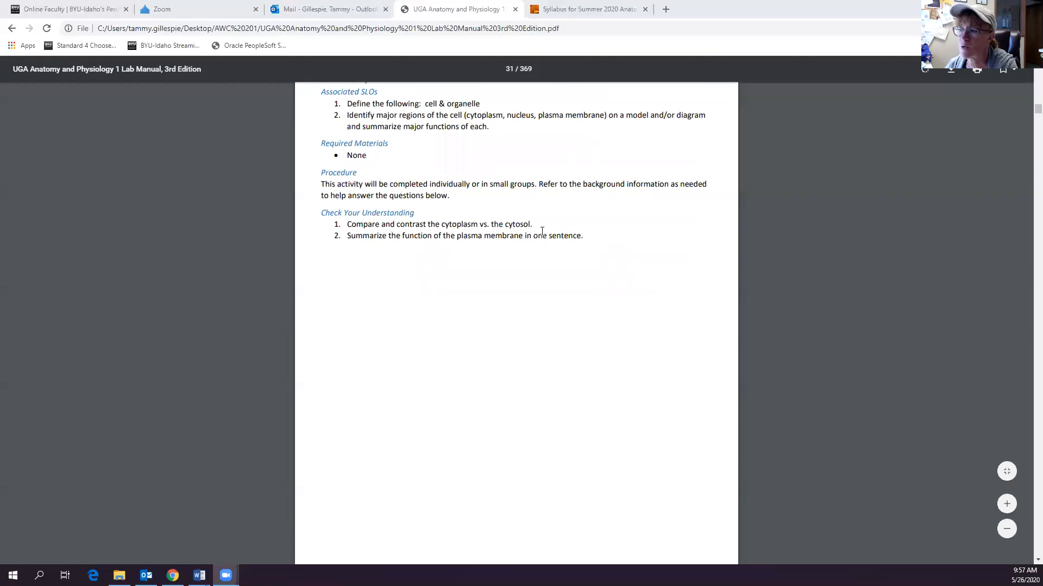
mouse_move(356, 252)
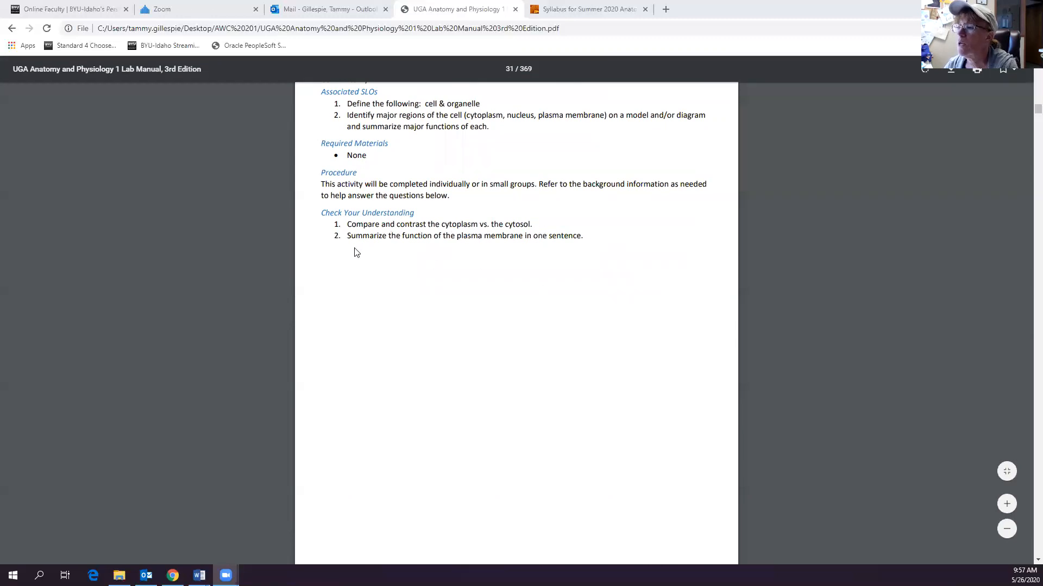
mouse_move(577, 259)
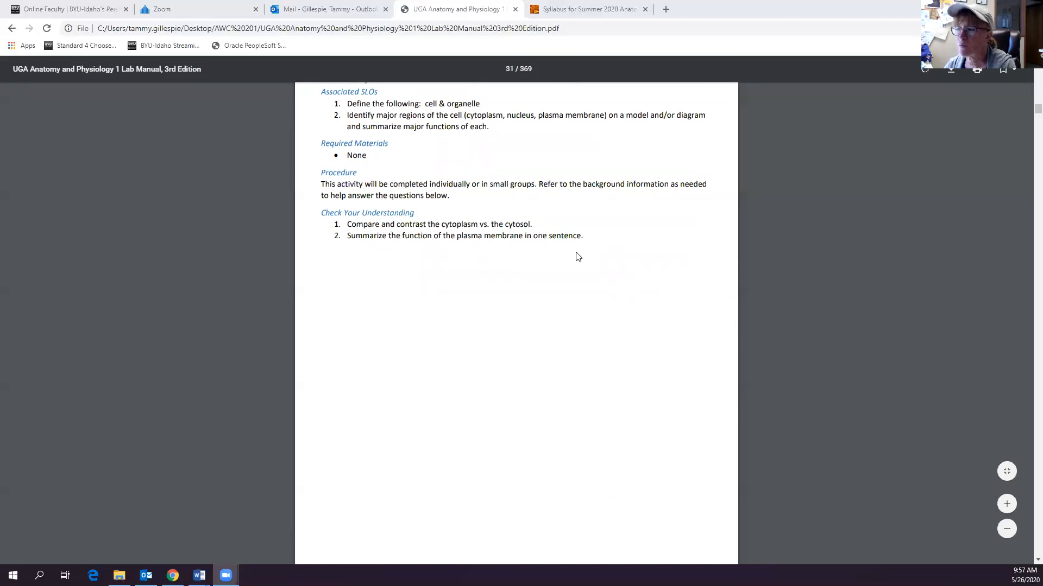
scroll("down", 3)
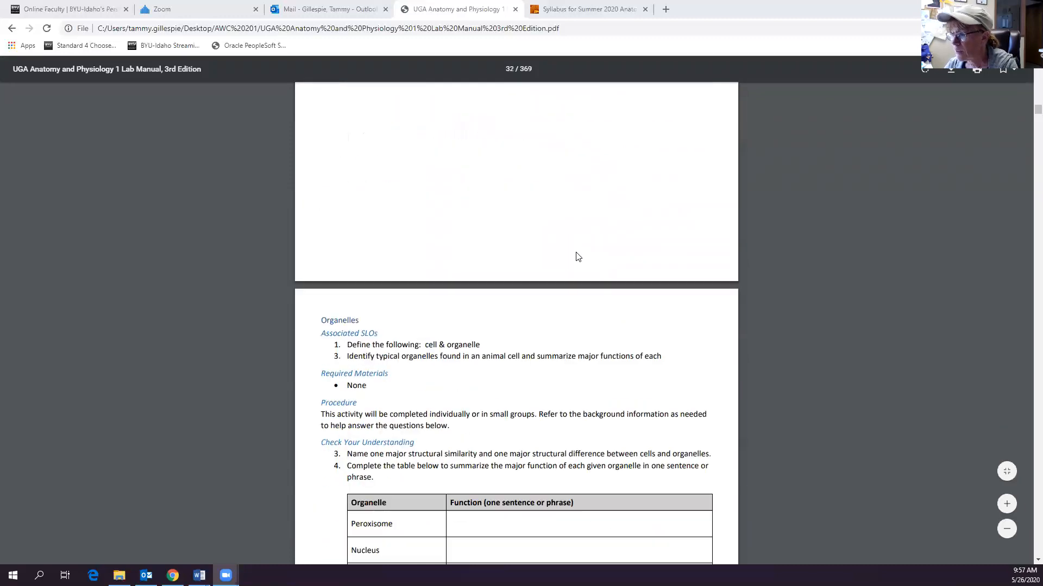
- Scroll past the organelle function table to the Cell Cycle phase-matching table on page 33
scroll("down", 3)
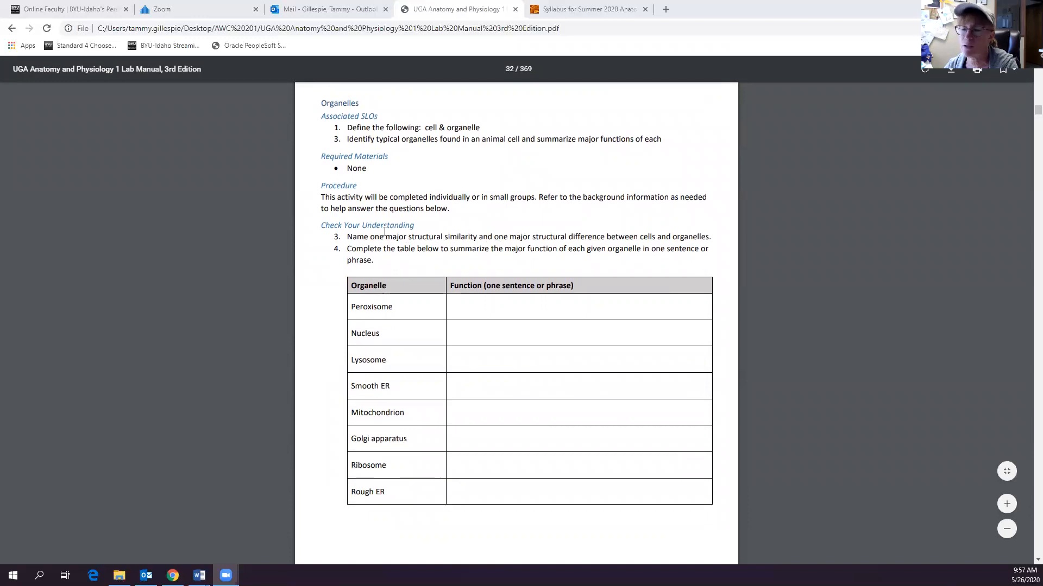
mouse_move(584, 238)
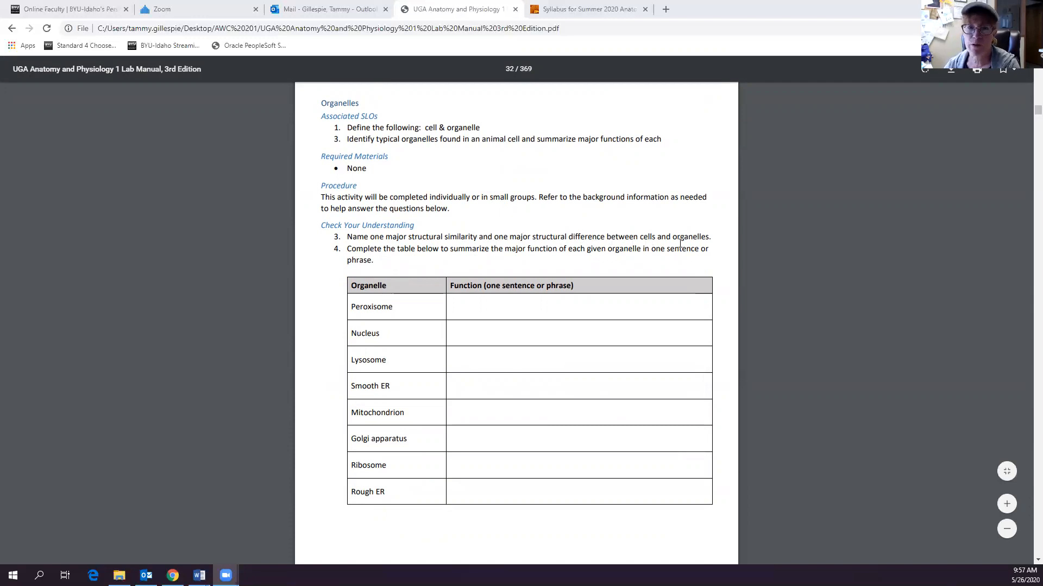
scroll("down", 3)
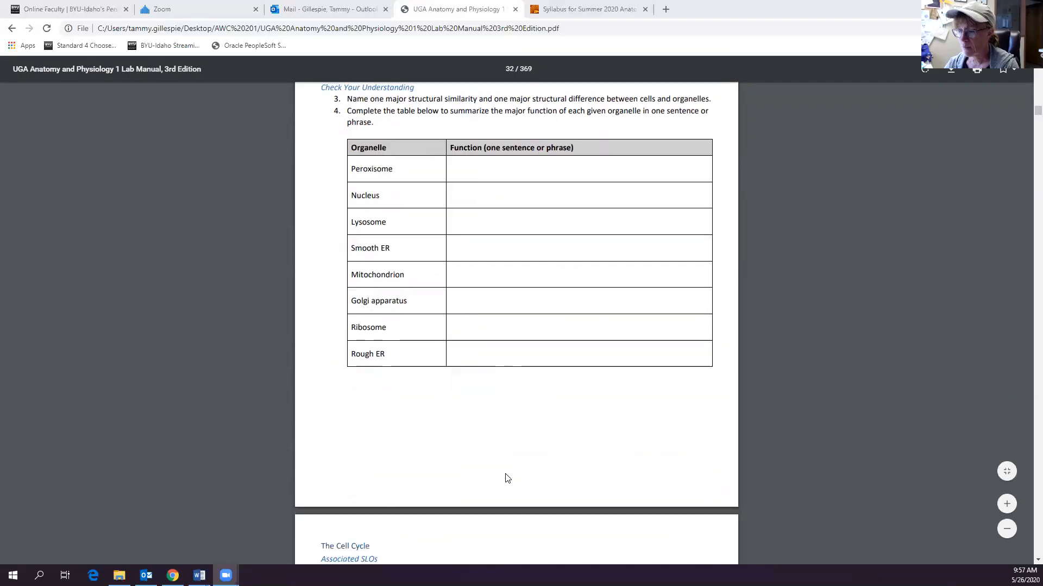
scroll("down", 3)
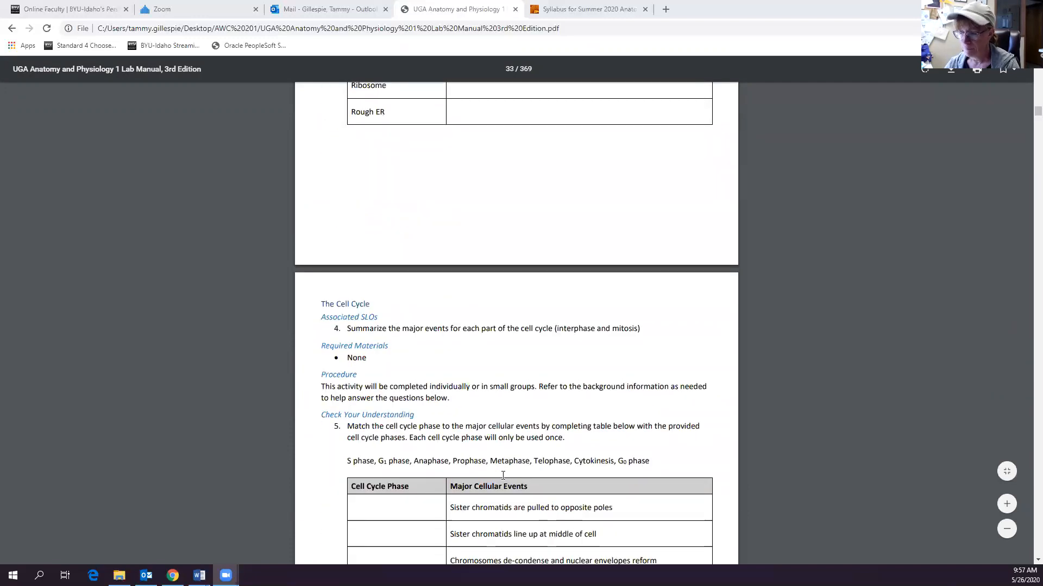
scroll("down", 3)
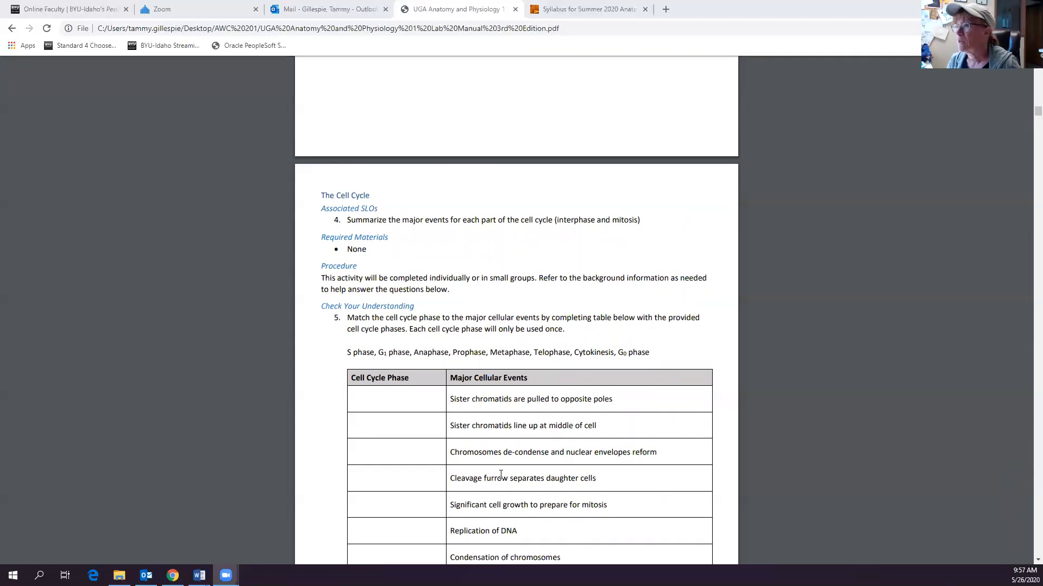
mouse_move(651, 105)
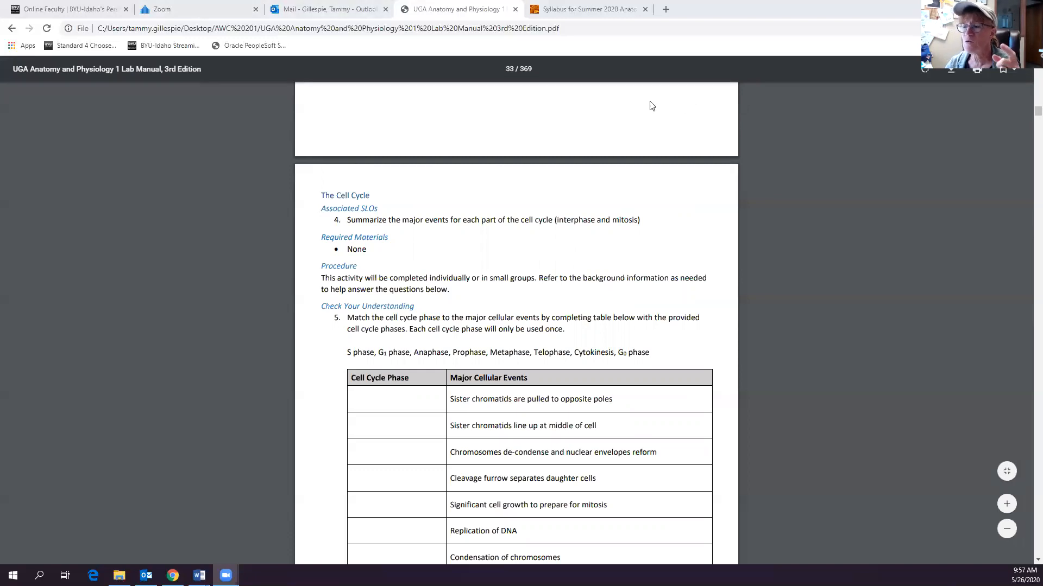
mouse_move(588, 9)
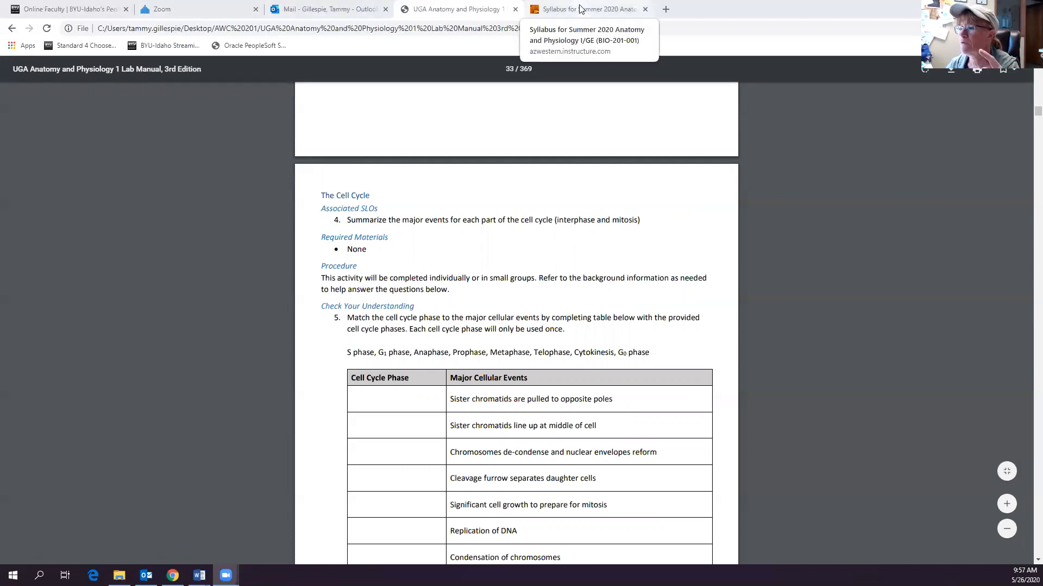
- From the Canvas syllabus, view the Quiz 1 homework under Assignments, then return to the Bio 201 AWC home page
left_click(585, 8)
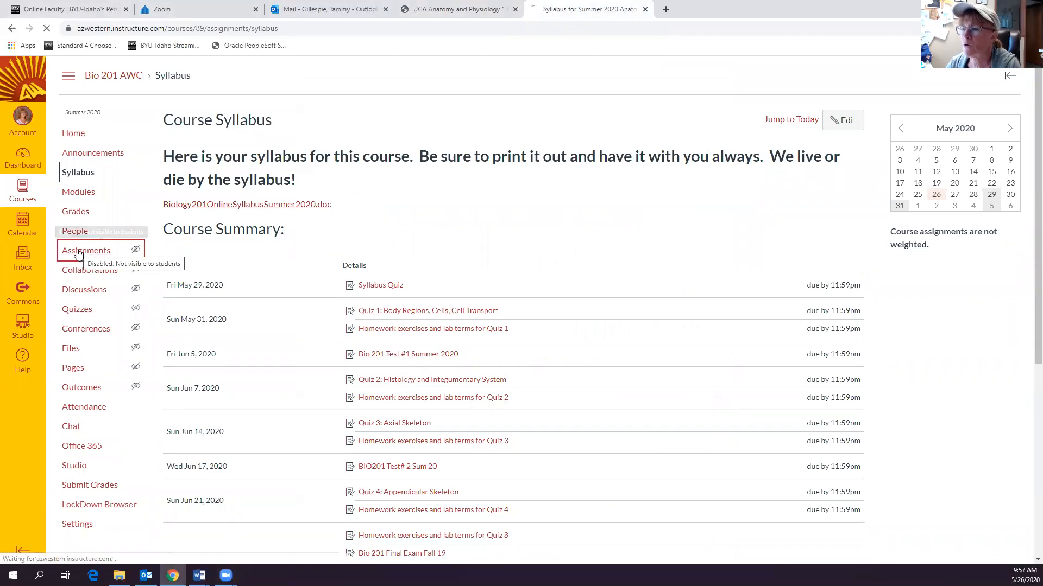
left_click(86, 249)
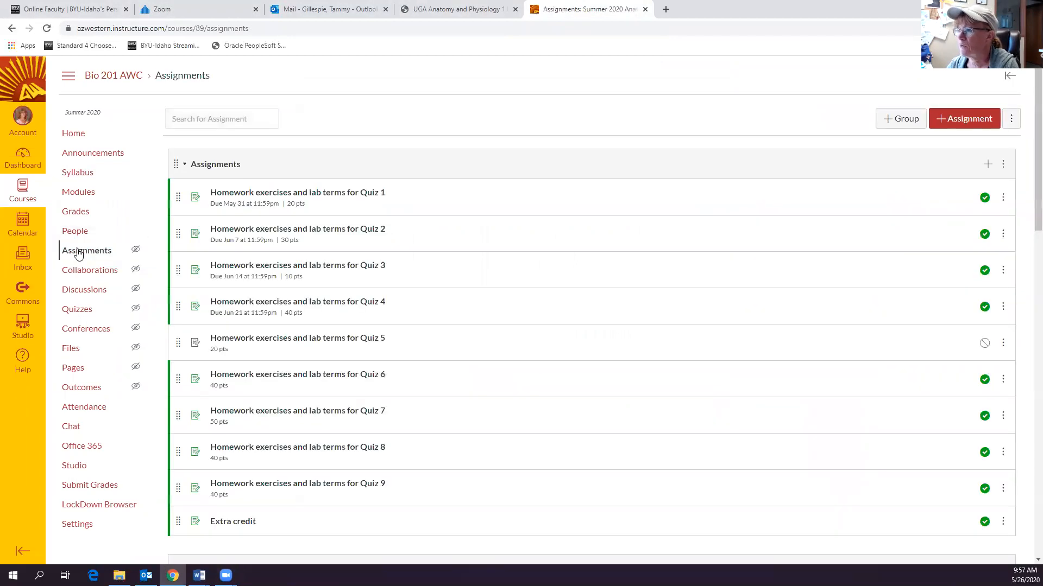
left_click(298, 193)
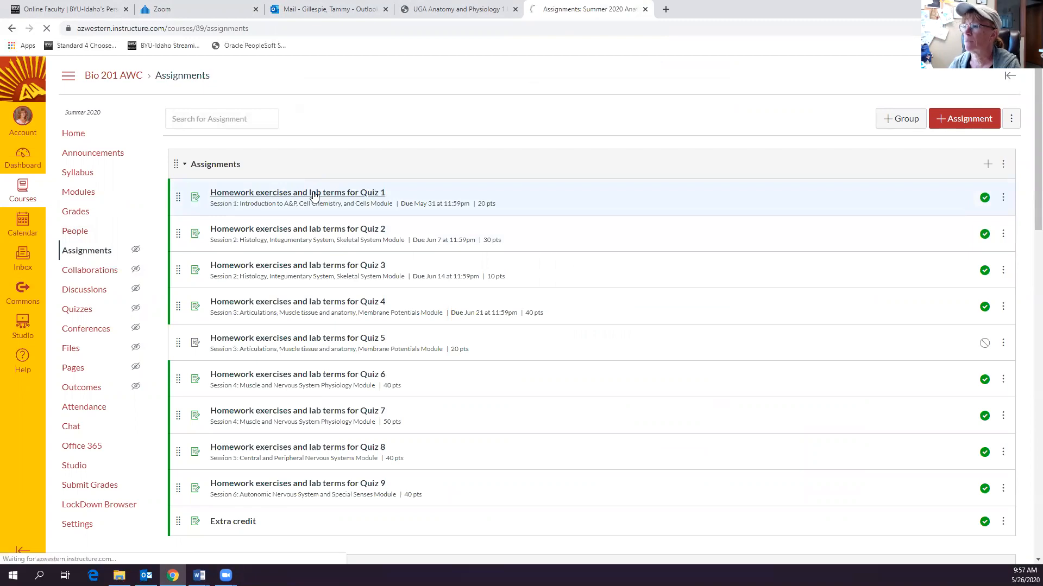
left_click(298, 192)
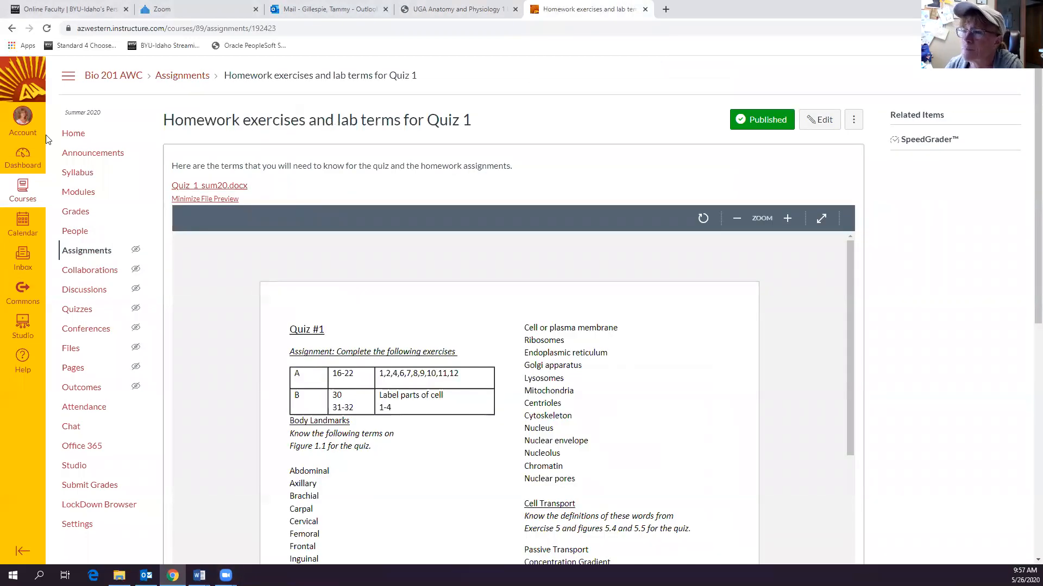
mouse_move(72, 132)
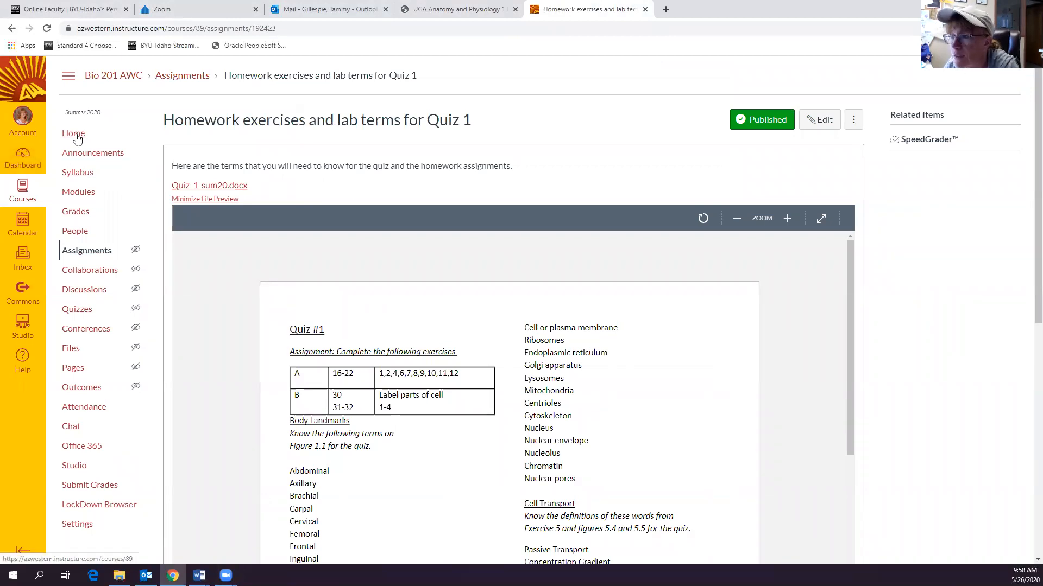
left_click(73, 133)
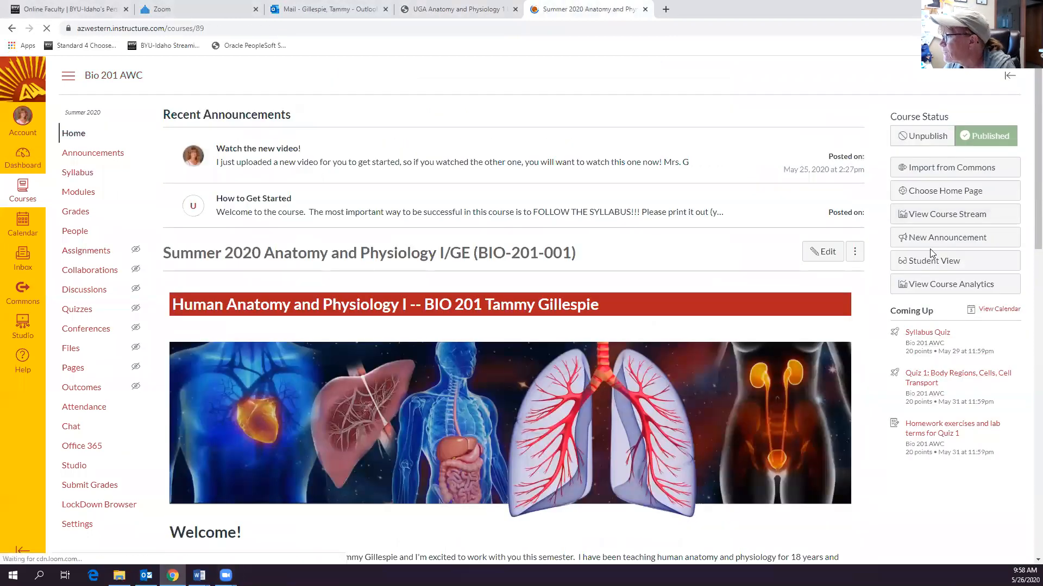
- Enter Student View and open the Quiz 1 homework and lab terms assignment from Modules under Session 1
left_click(932, 261)
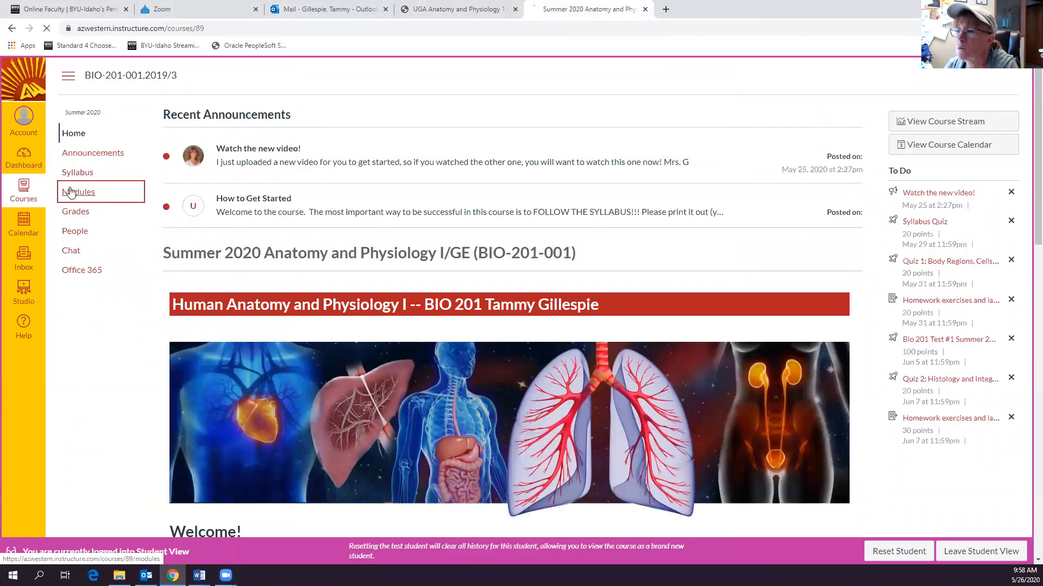
left_click(78, 191)
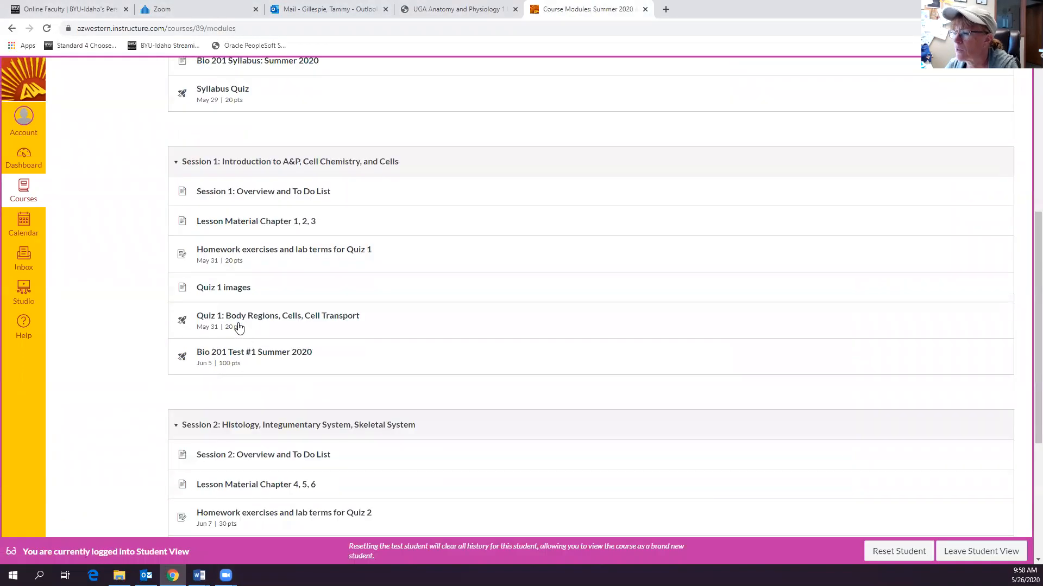
left_click(284, 246)
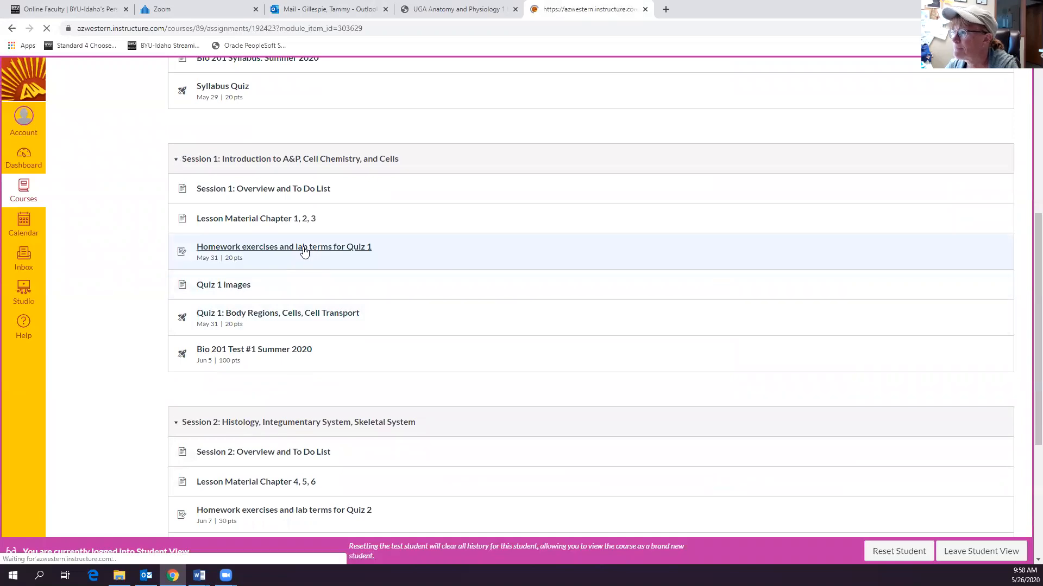
left_click(283, 246)
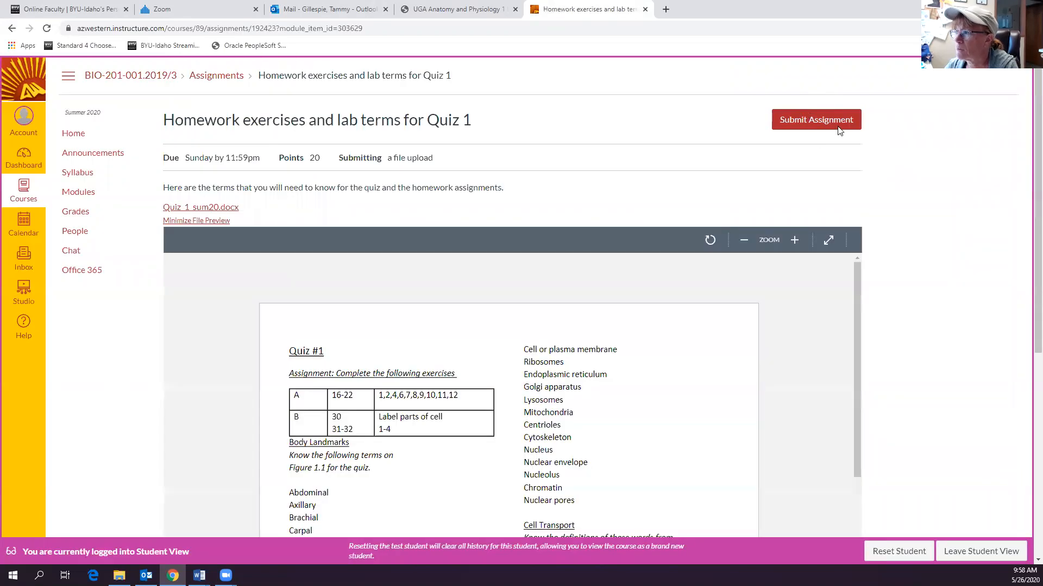
- Start the Quiz 1 homework submission, bringing up the File Upload form with Choose File
left_click(816, 119)
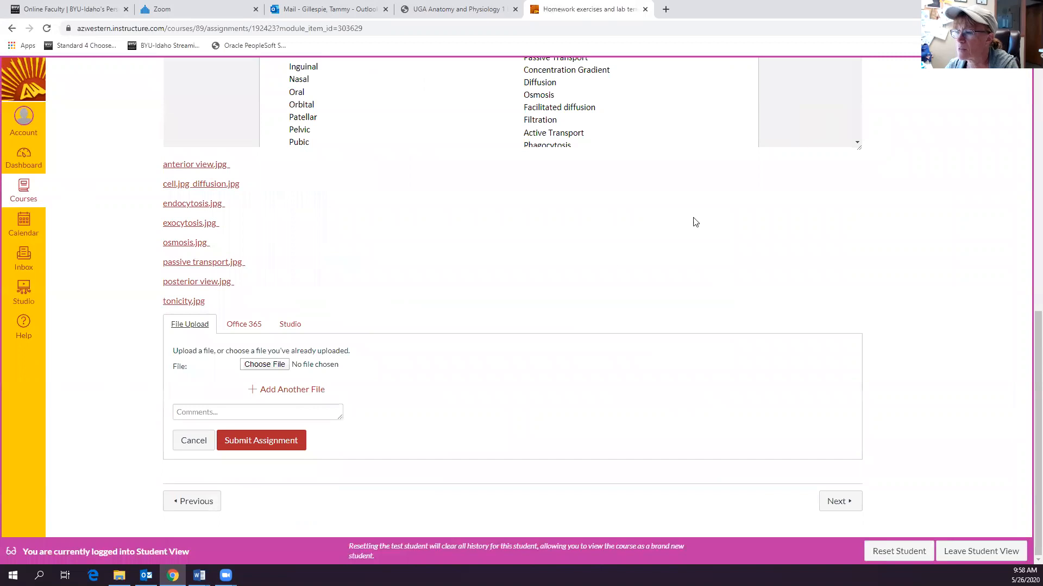
mouse_move(264, 365)
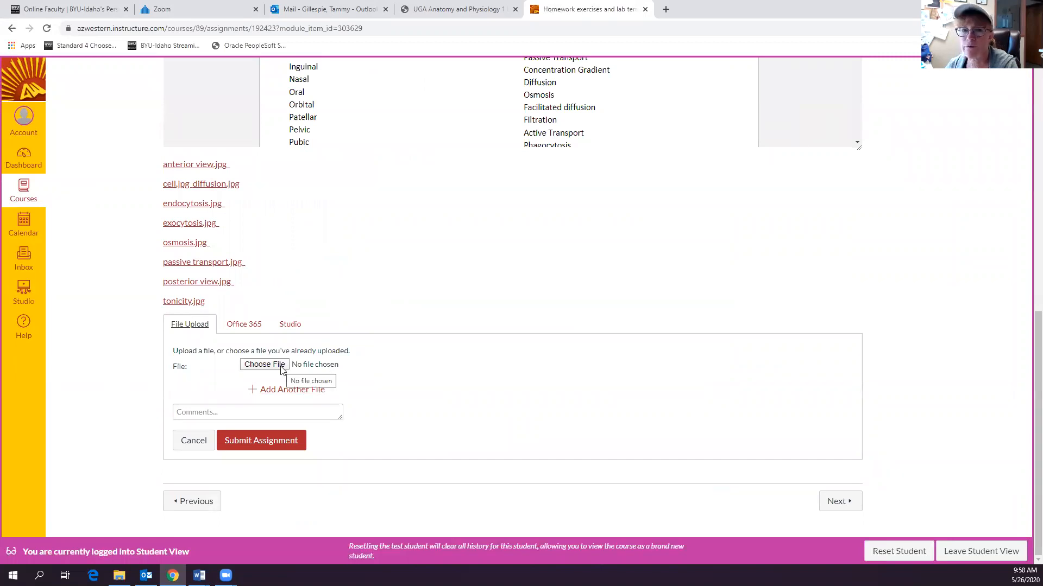
mouse_move(284, 362)
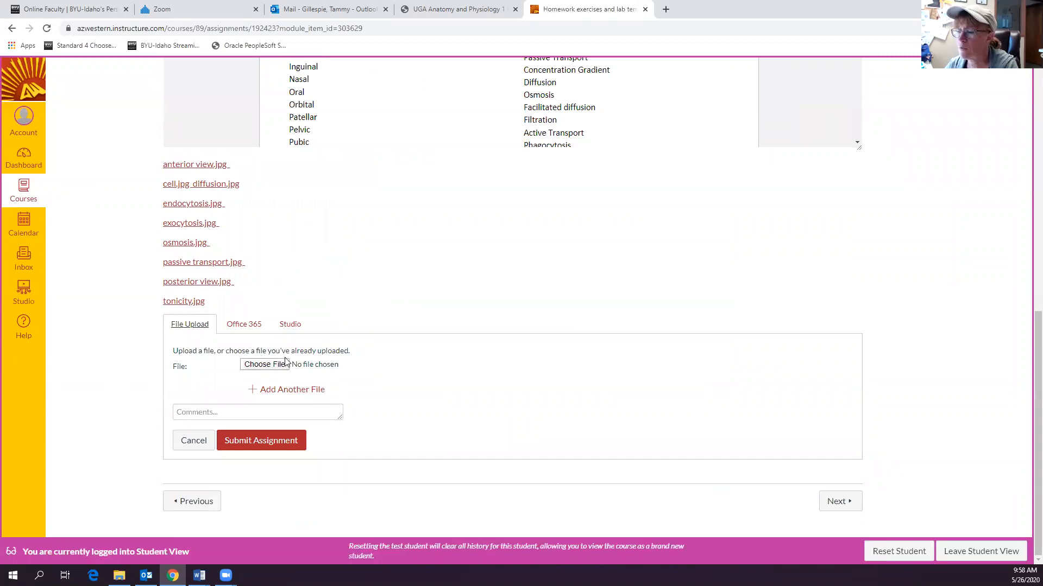
mouse_move(364, 387)
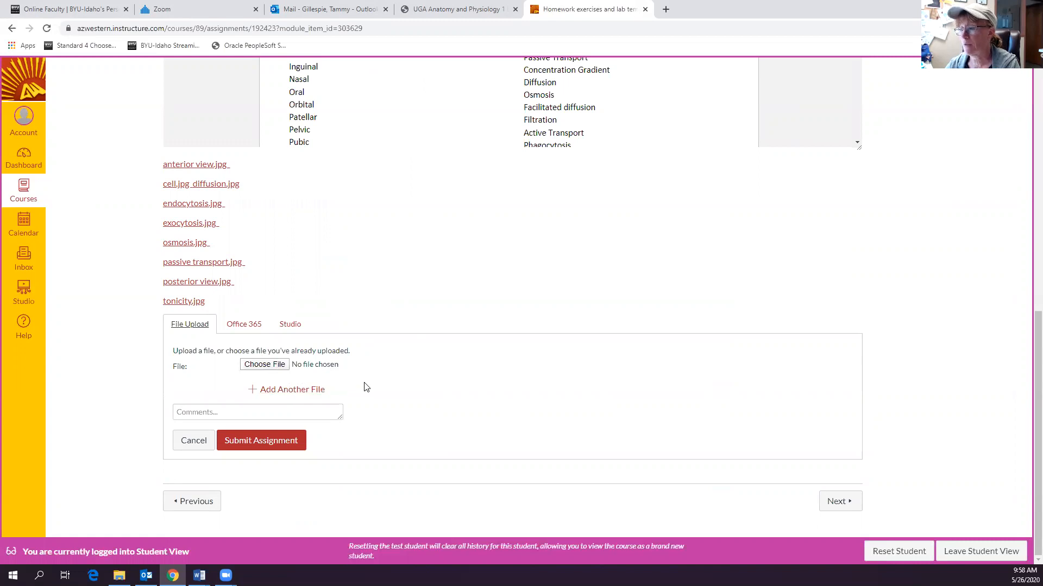
mouse_move(260, 445)
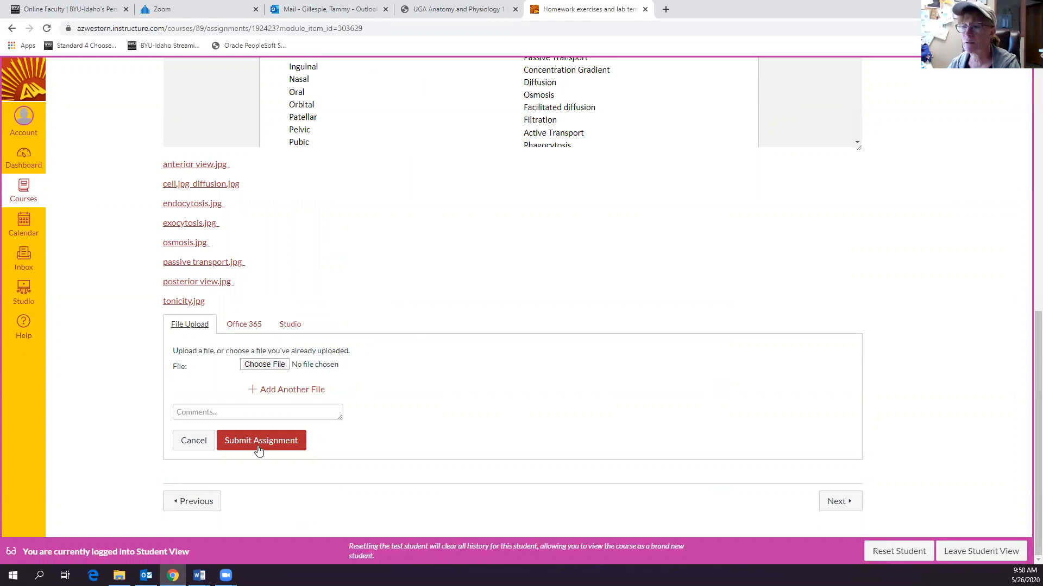